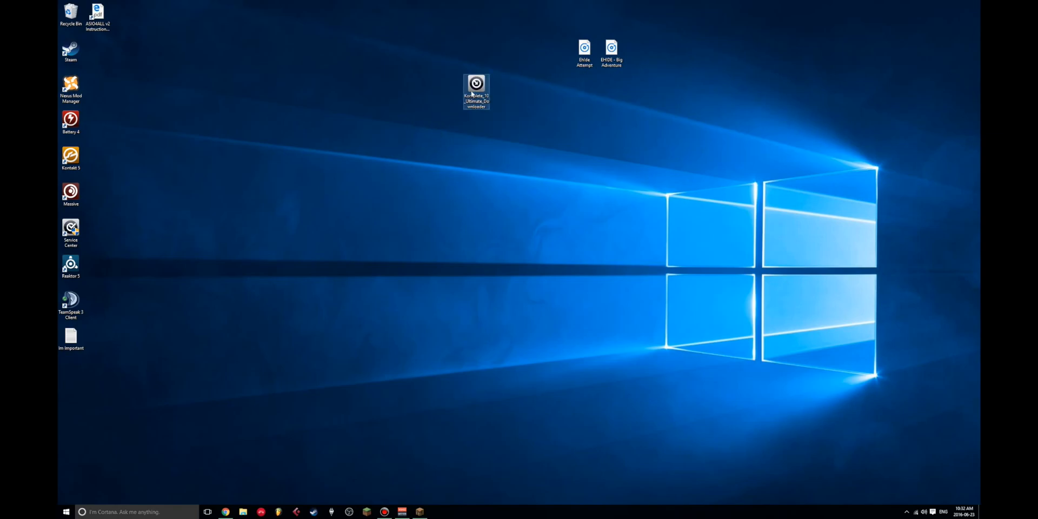
mouse_move(471, 92)
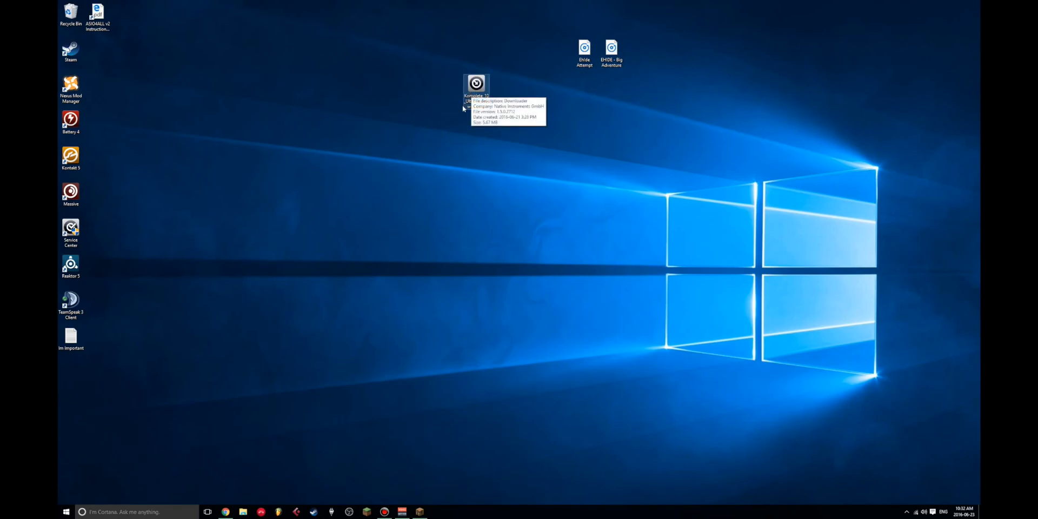
mouse_move(456, 151)
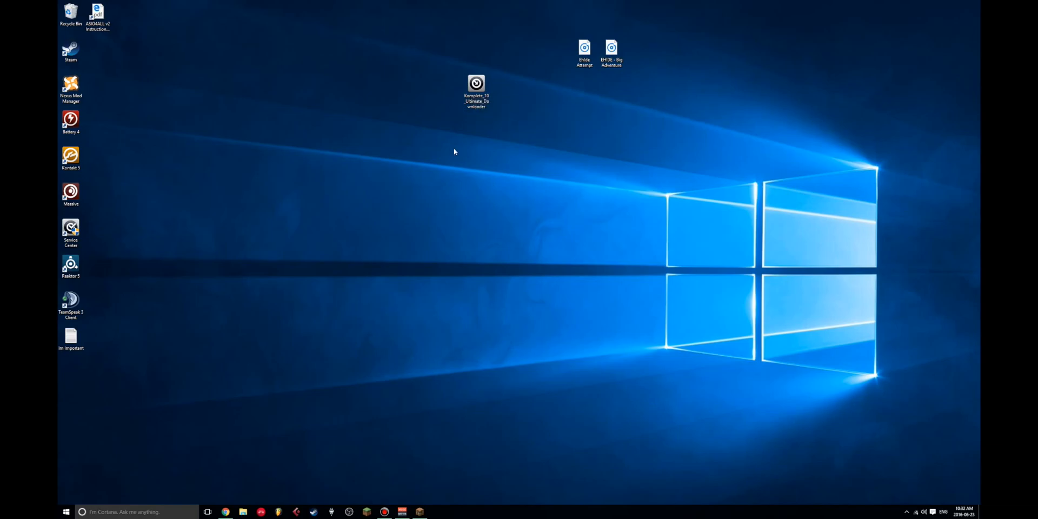
- Rearrange the Massive, Reaktor 5 and Kontakt 5 shortcuts and move the Komplete downloader toward centre
drag(476, 91, 476, 237)
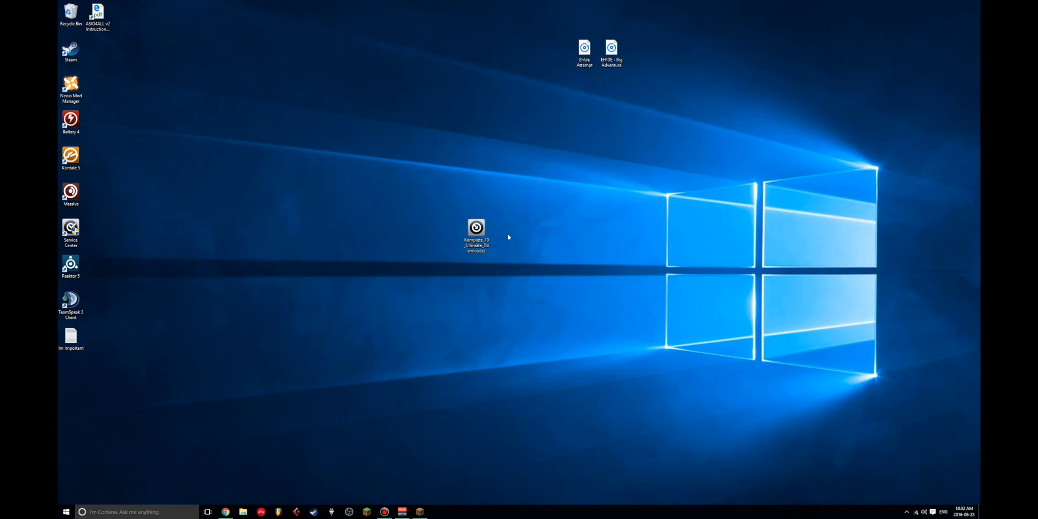
mouse_move(256, 275)
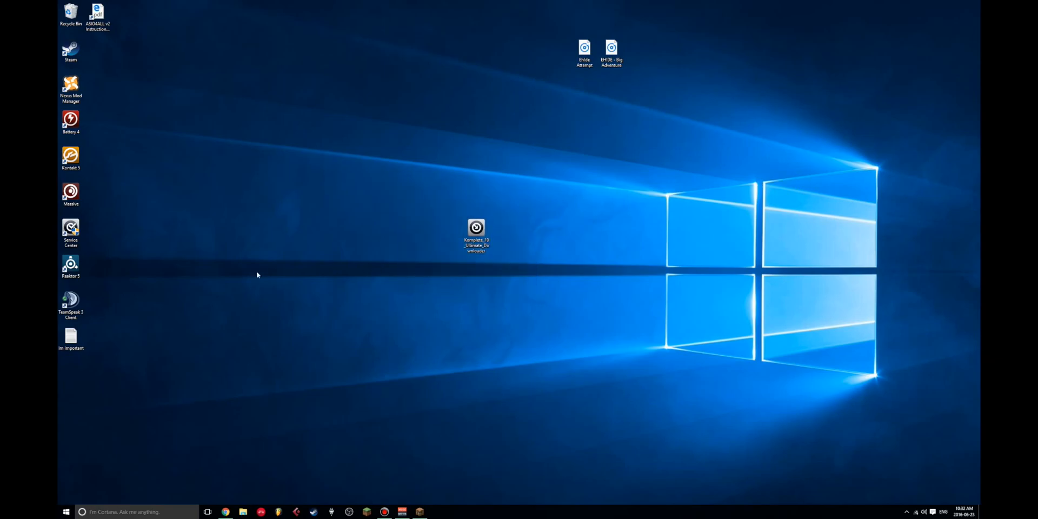
drag(71, 194, 476, 194)
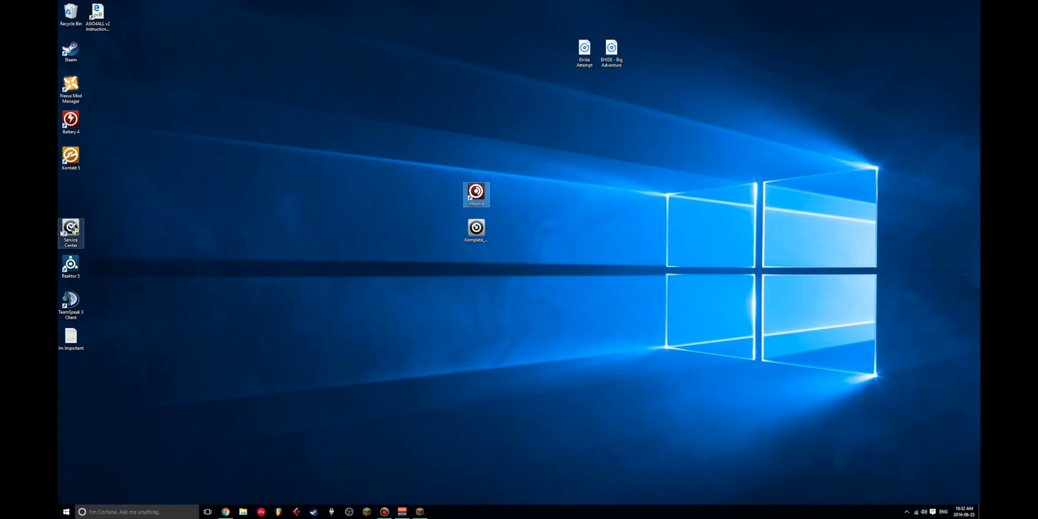
drag(70, 265, 449, 230)
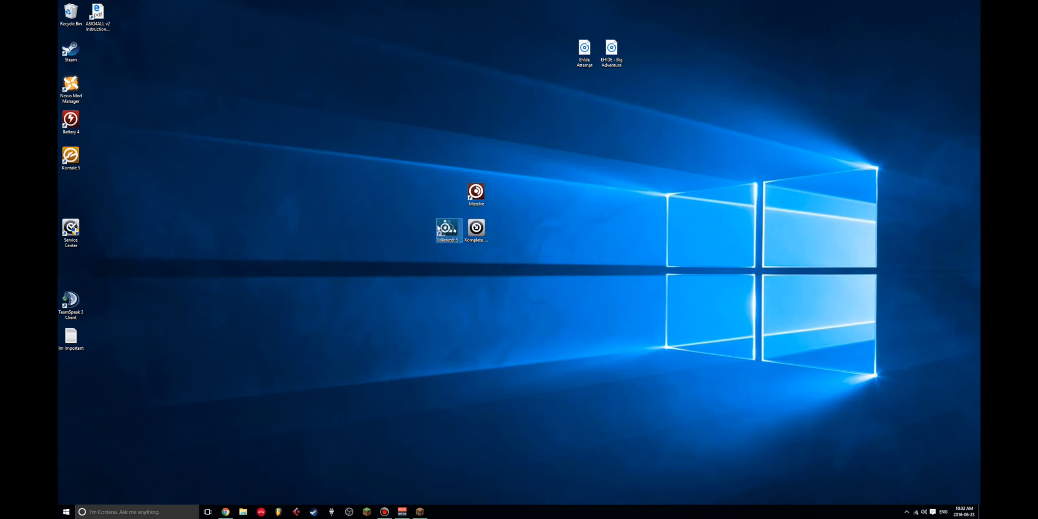
drag(448, 229, 313, 157)
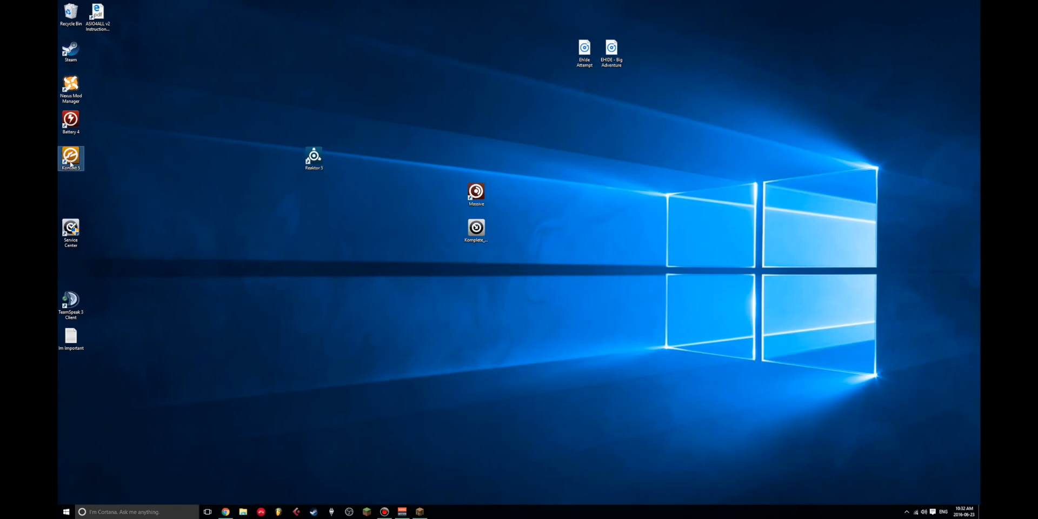
drag(70, 158, 339, 124)
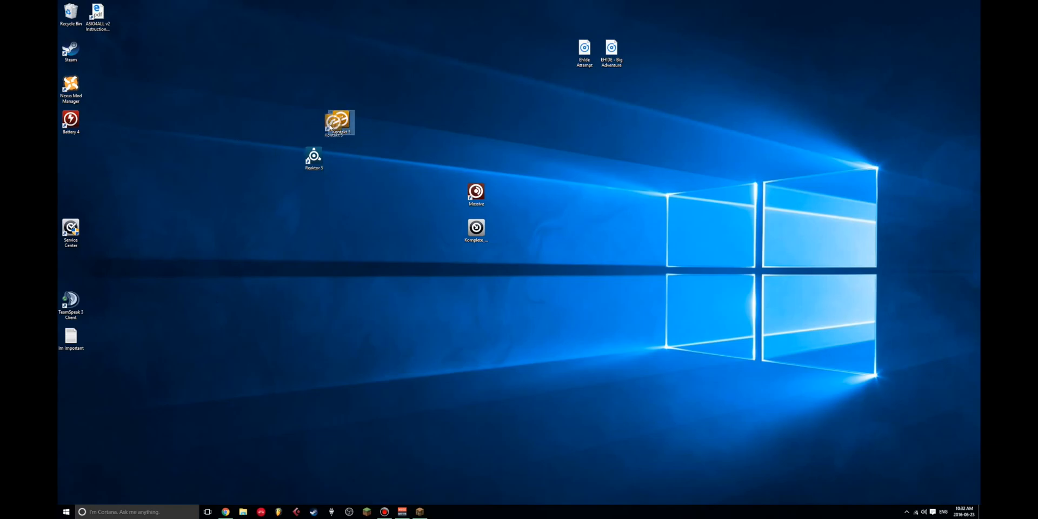
drag(71, 119, 340, 86)
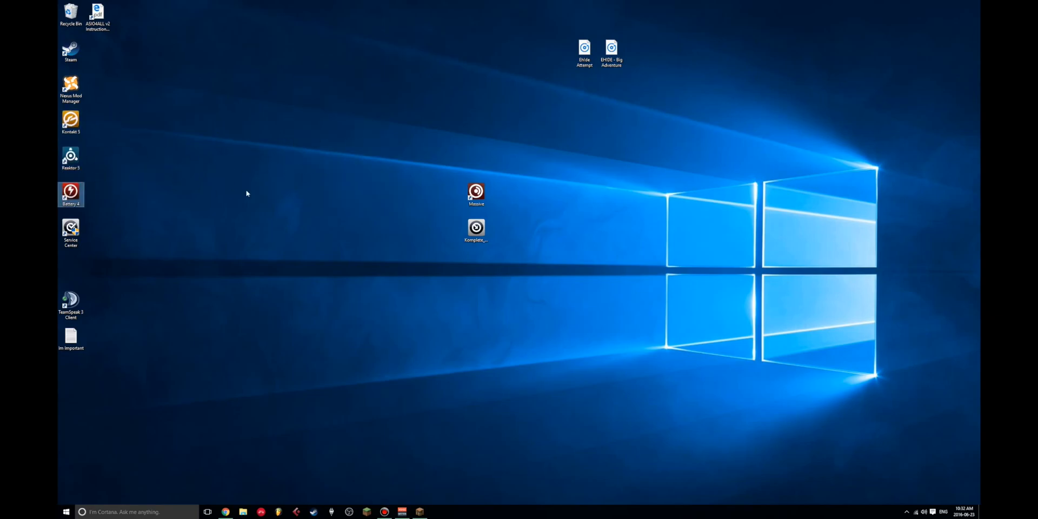
drag(476, 194, 70, 266)
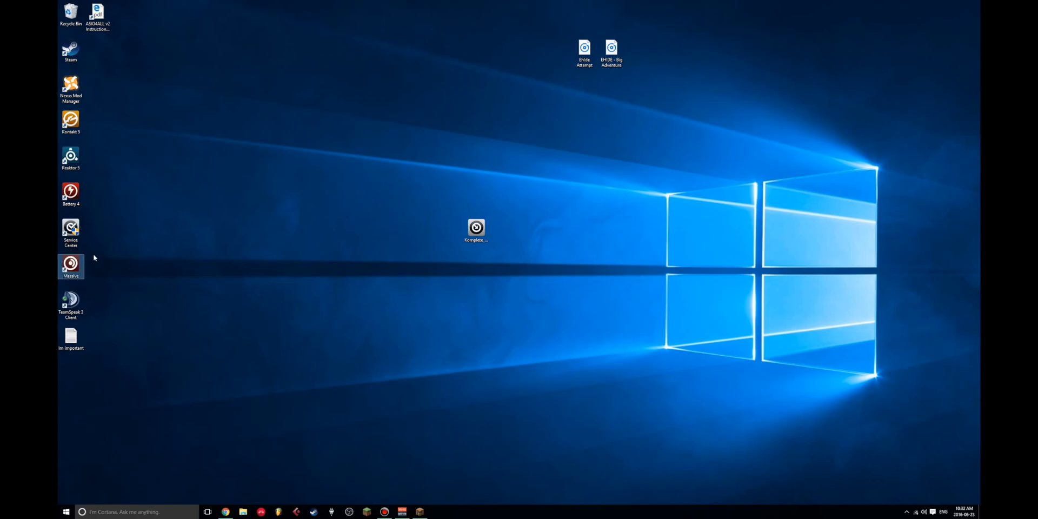
drag(476, 230, 448, 198)
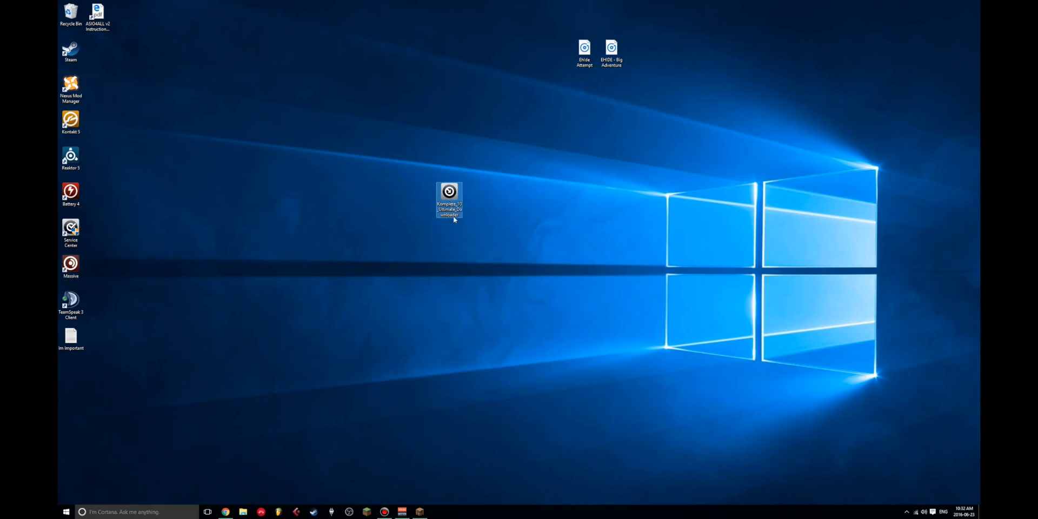
- Launch Komplete_10_Ultimate_Downloader, allow it past the Security Warning, and let installation finish
double_click(448, 200)
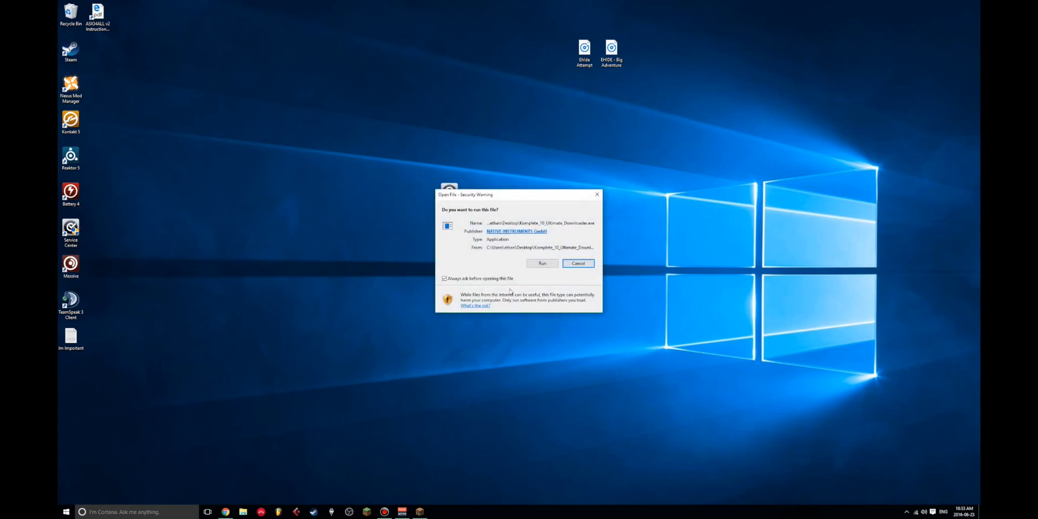
drag(519, 194, 471, 110)
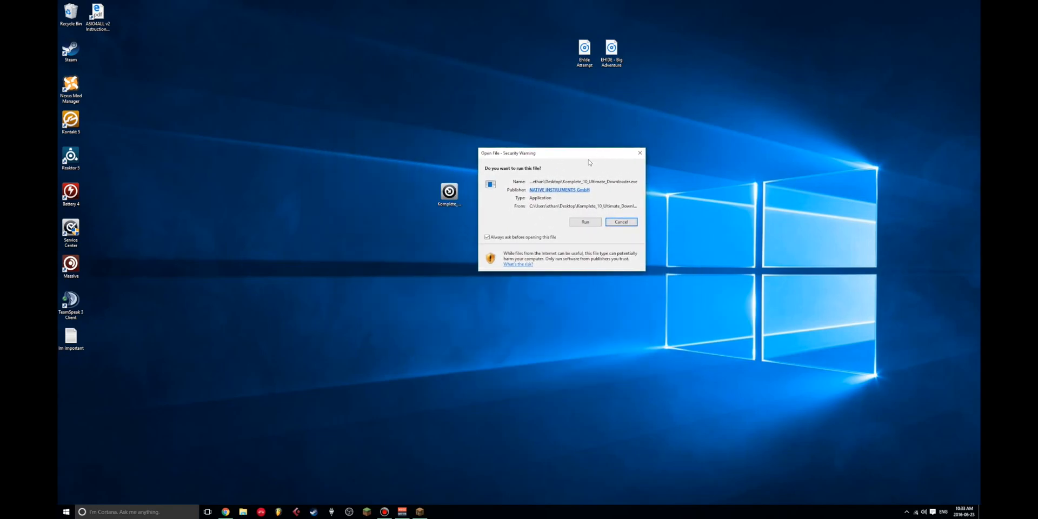
mouse_move(569, 157)
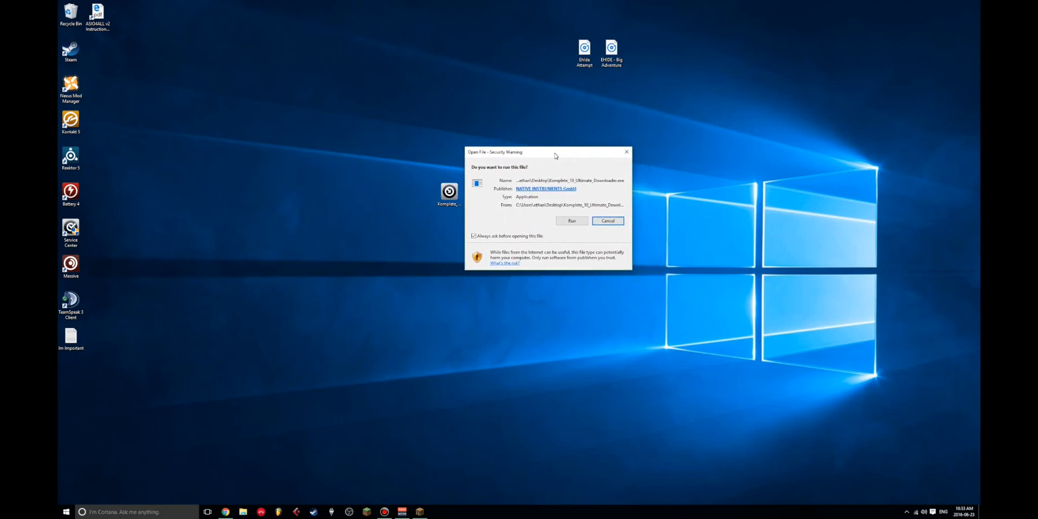
click(571, 221)
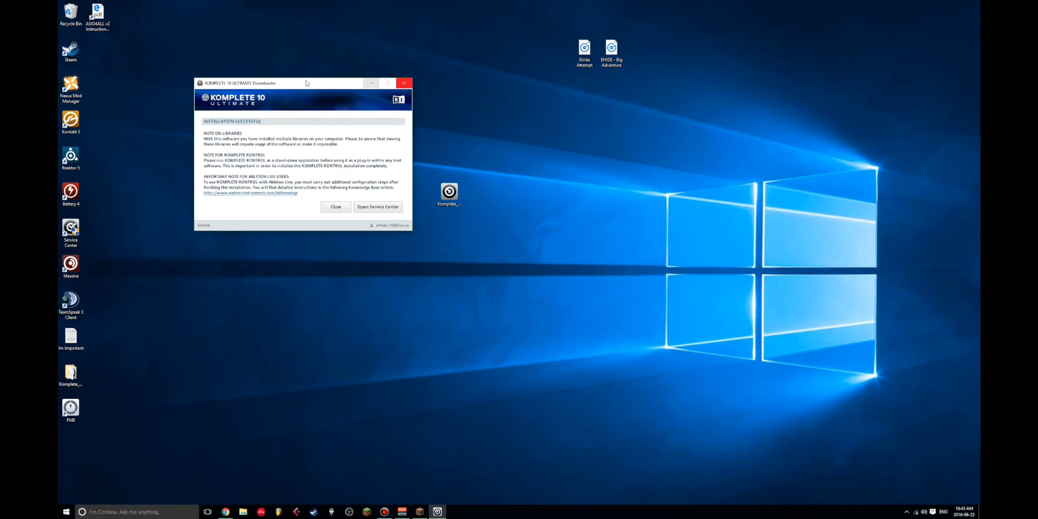
- Browse This PC into Native Instruments > VSTPlugins 64 bit and select FMB FX.dll
drag(306, 83, 306, 72)
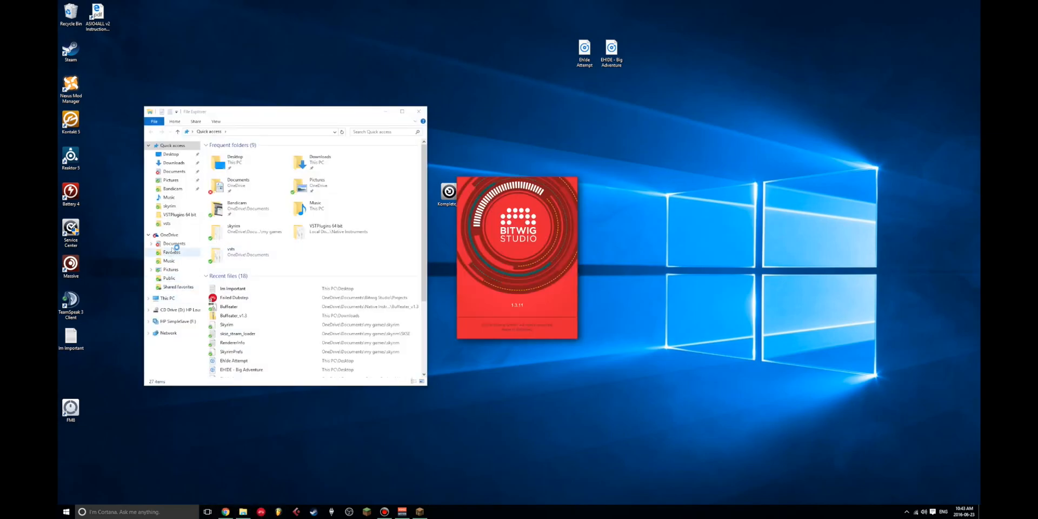
click(179, 309)
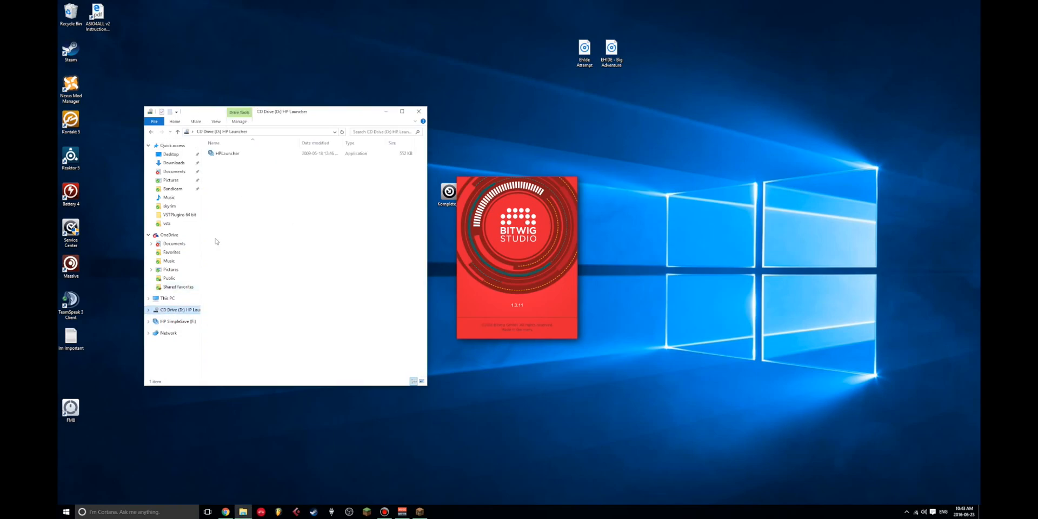
click(167, 298)
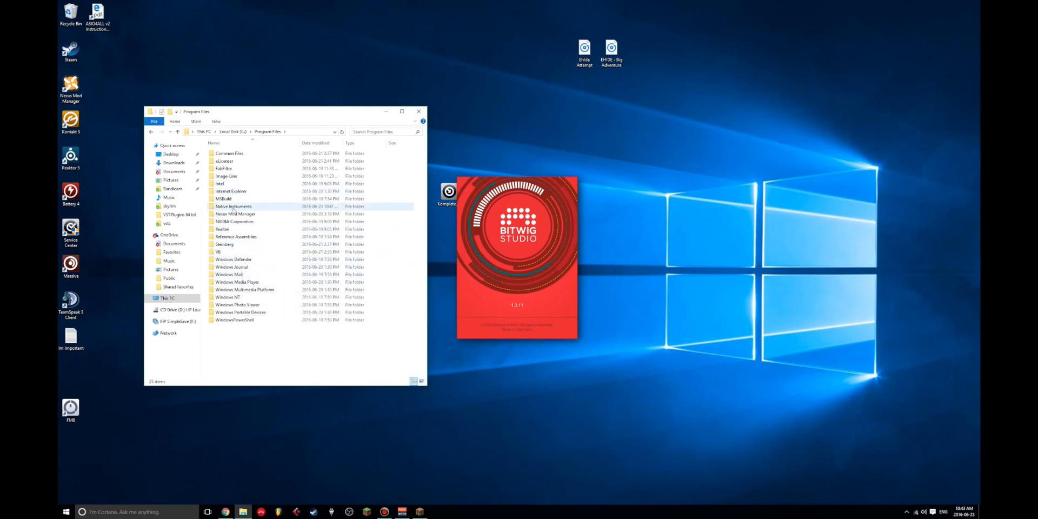
double_click(233, 206)
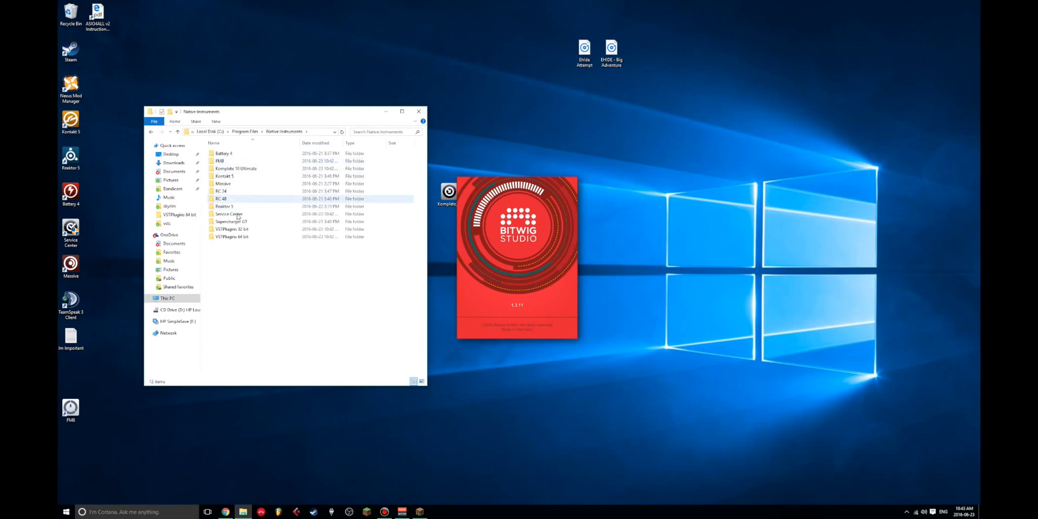
double_click(231, 236)
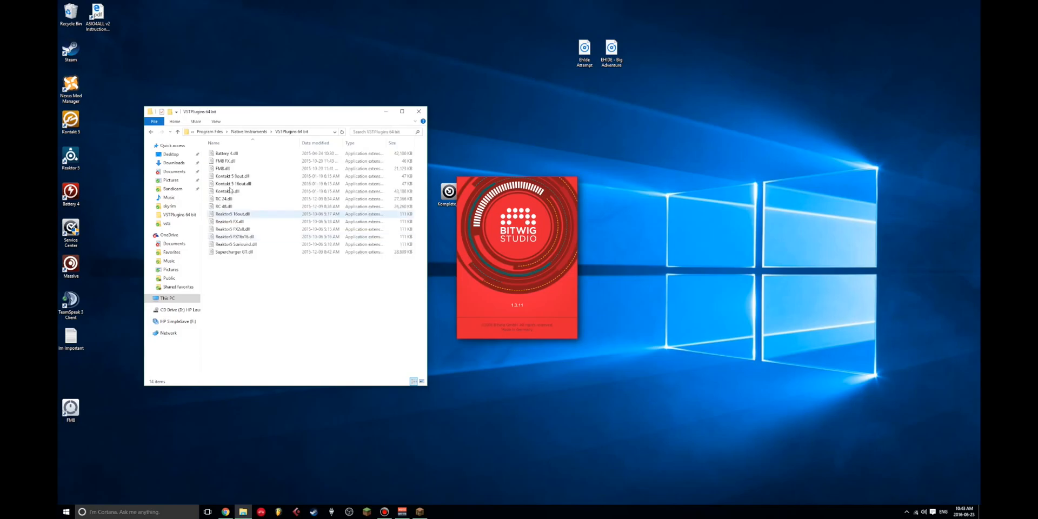
click(238, 161)
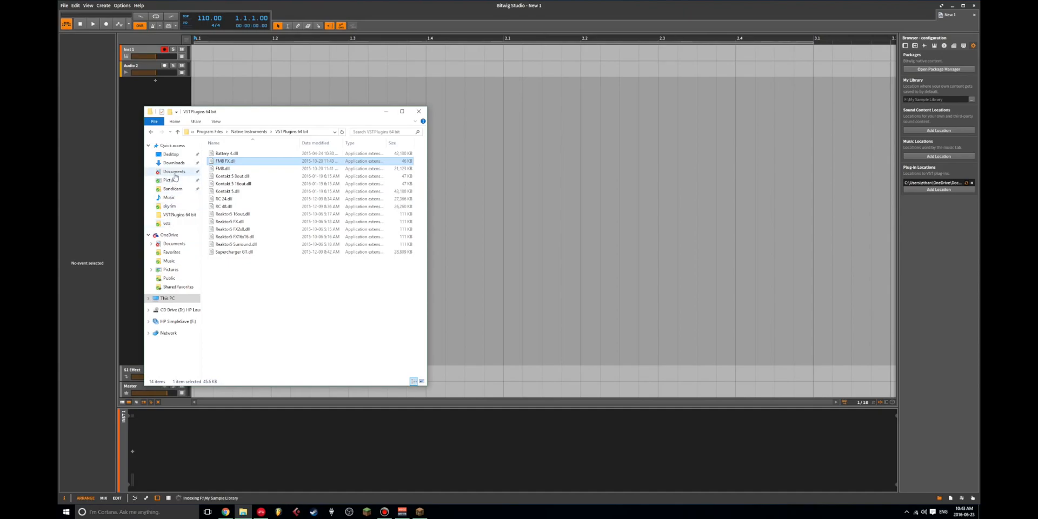
- View the Documents vsts folder, browse Local Disk (C:) folders, then put File Explorer away
click(174, 171)
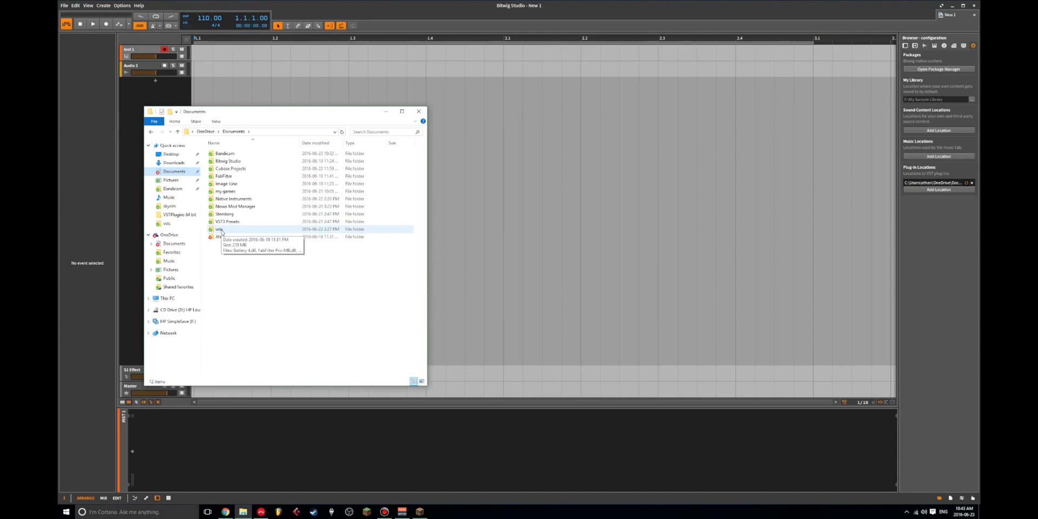
click(225, 214)
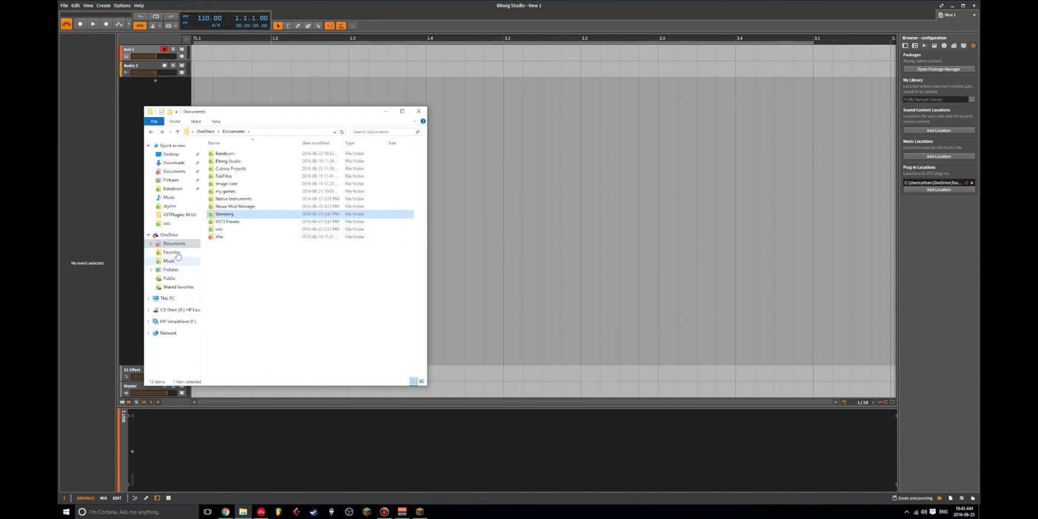
click(180, 309)
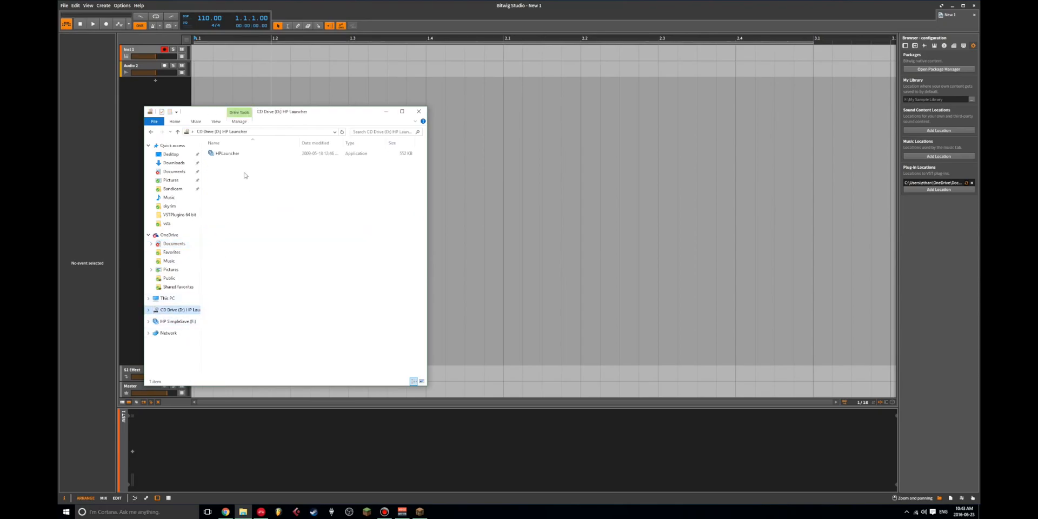
click(169, 297)
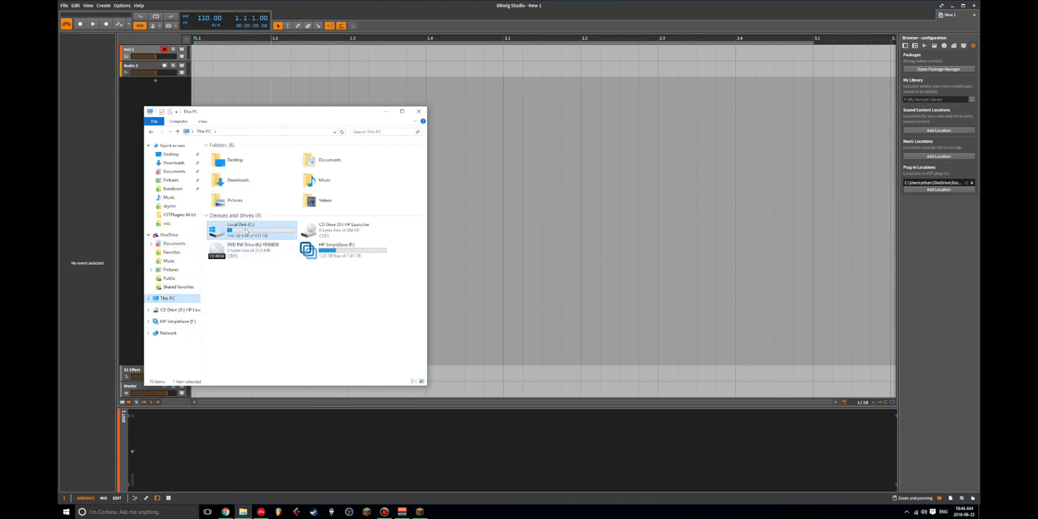
double_click(239, 231)
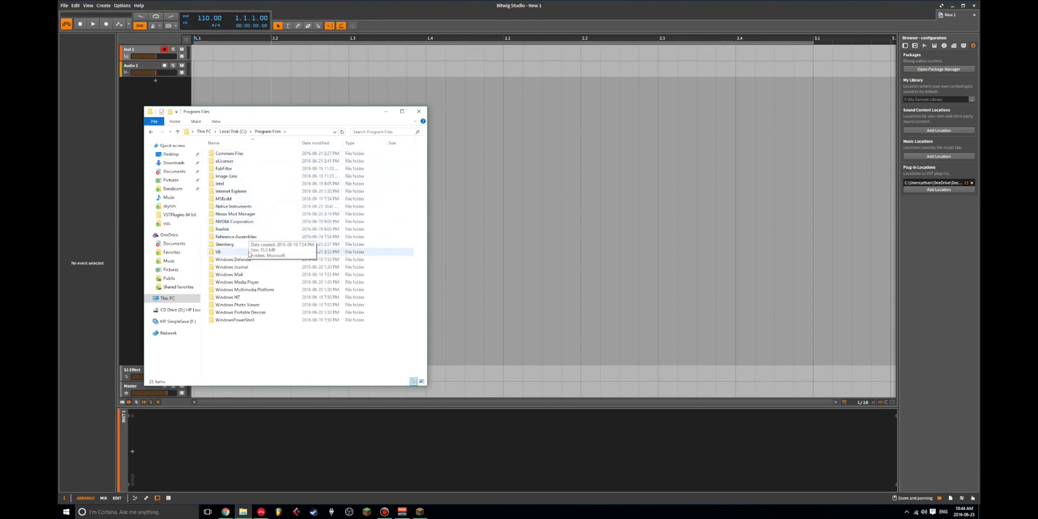
double_click(224, 244)
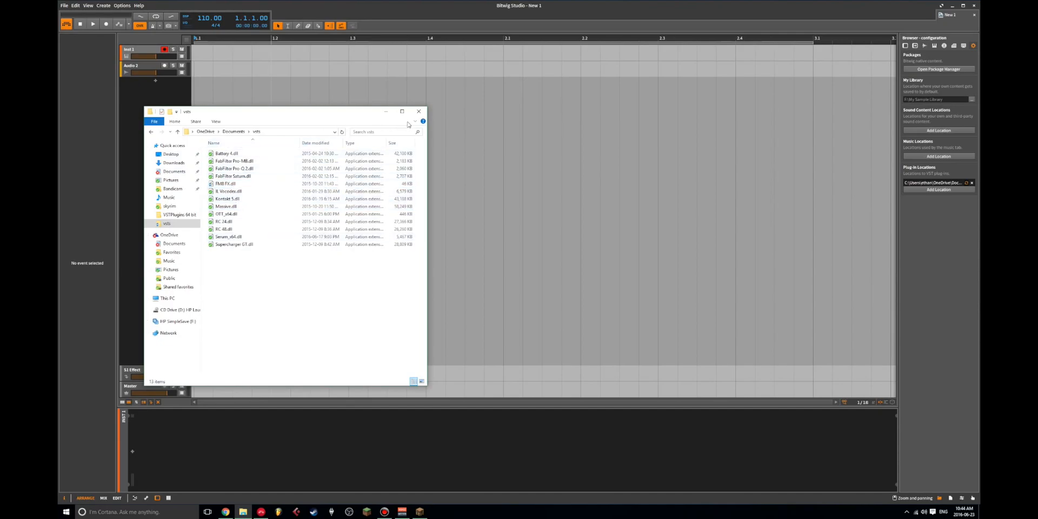
click(418, 110)
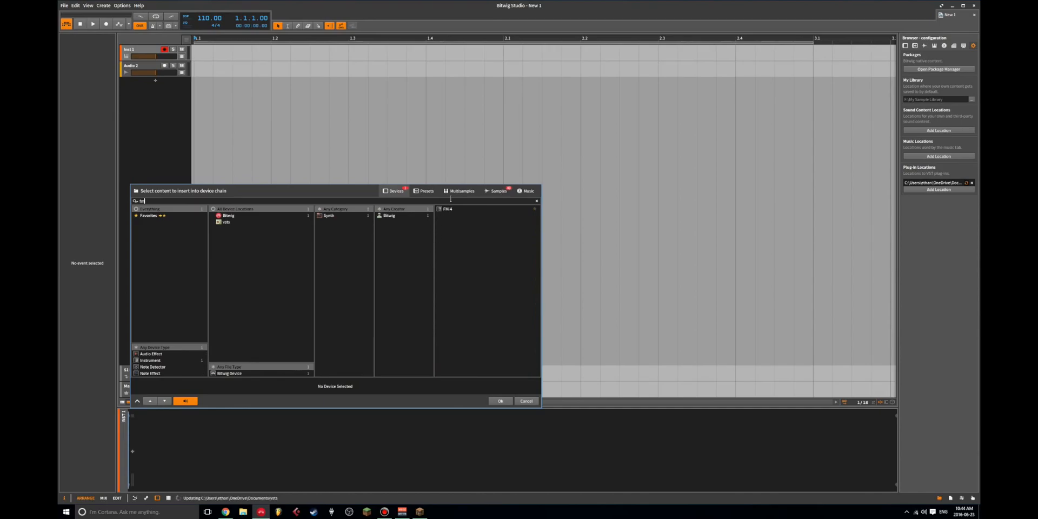
click(525, 401)
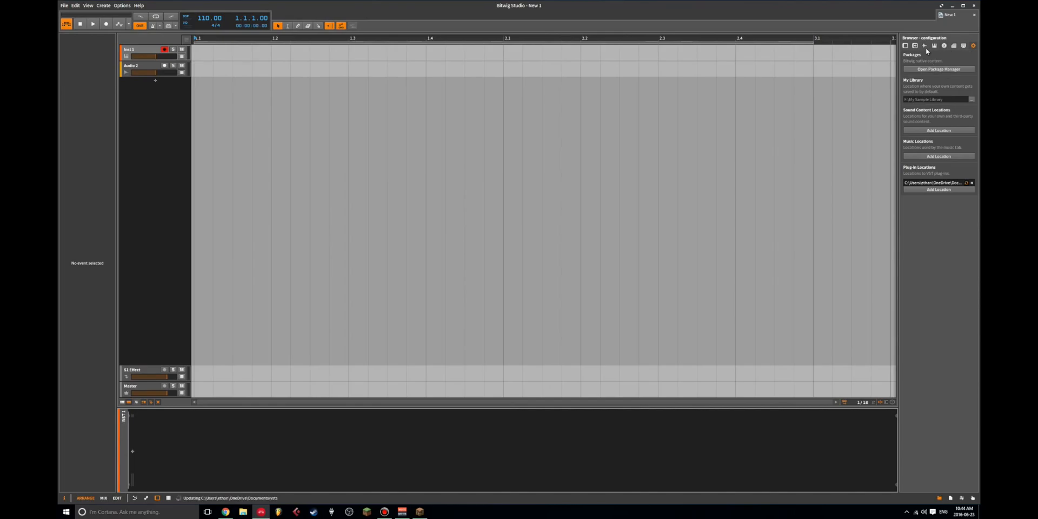
click(905, 45)
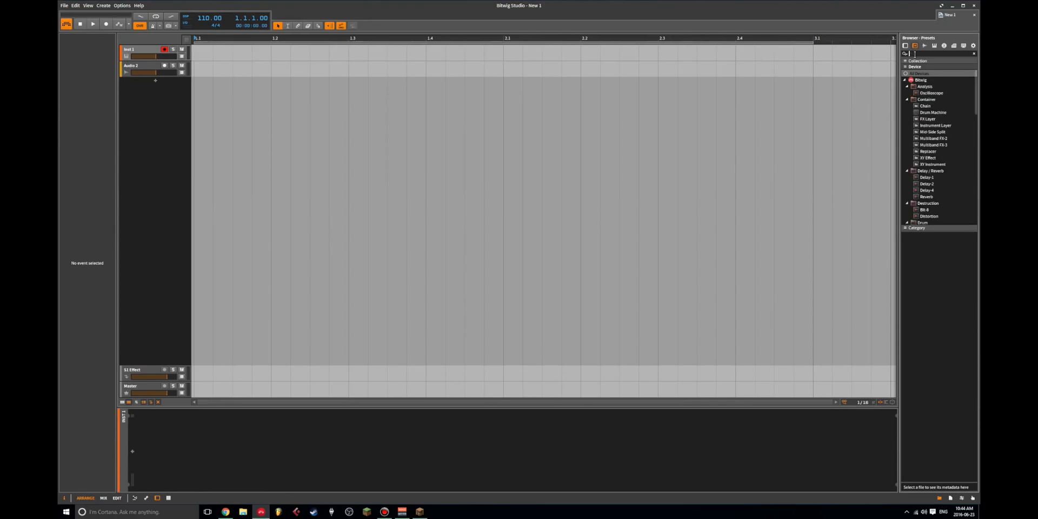
mouse_move(337, 439)
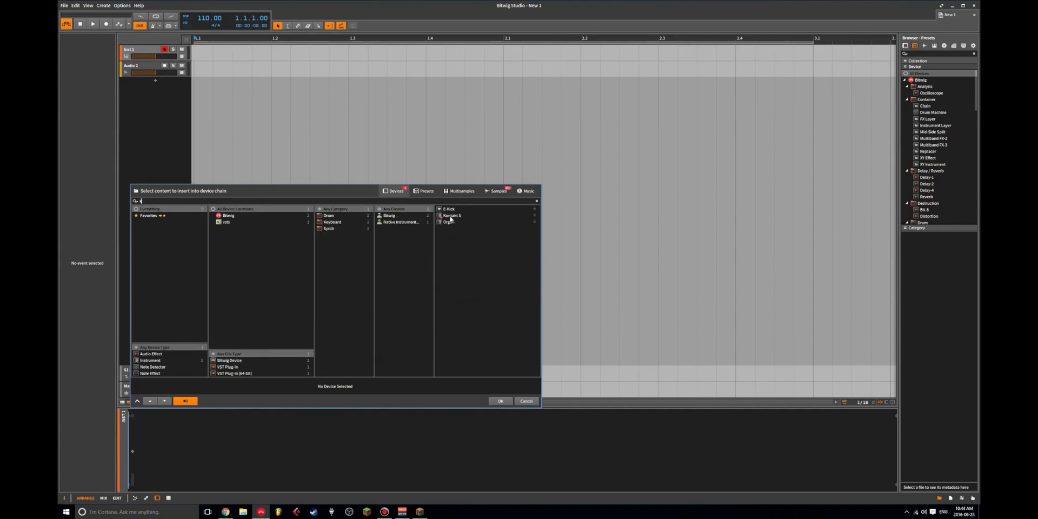
mouse_move(510, 405)
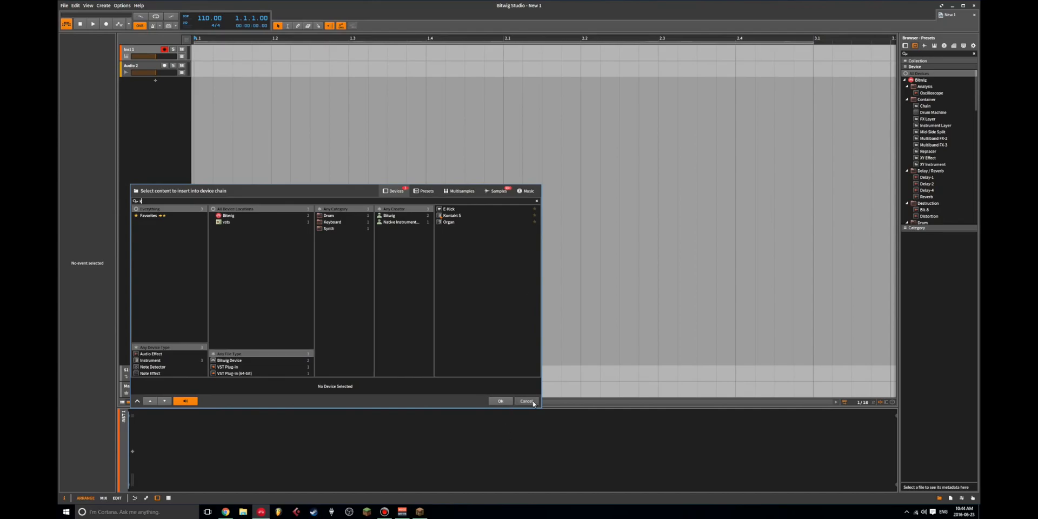
click(526, 401)
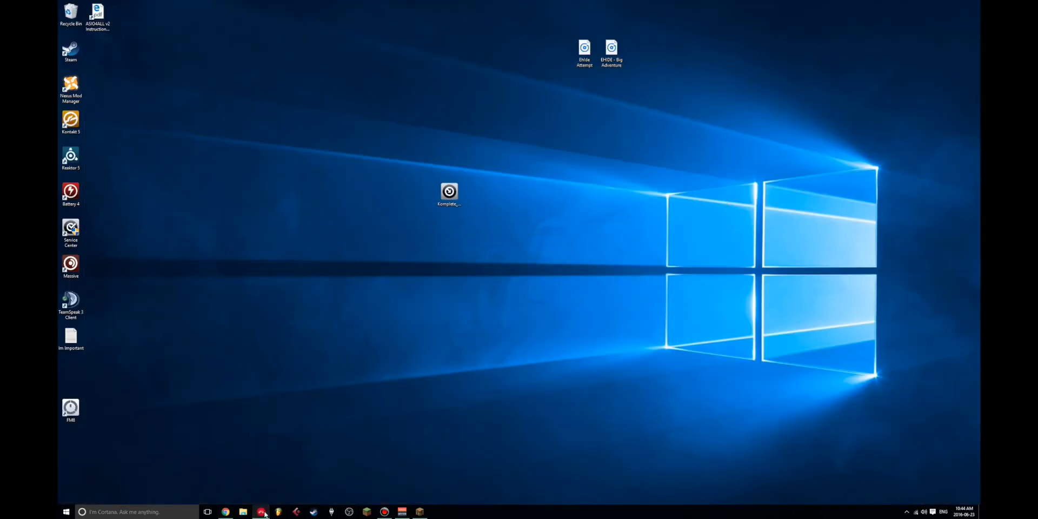
drag(70, 230, 254, 149)
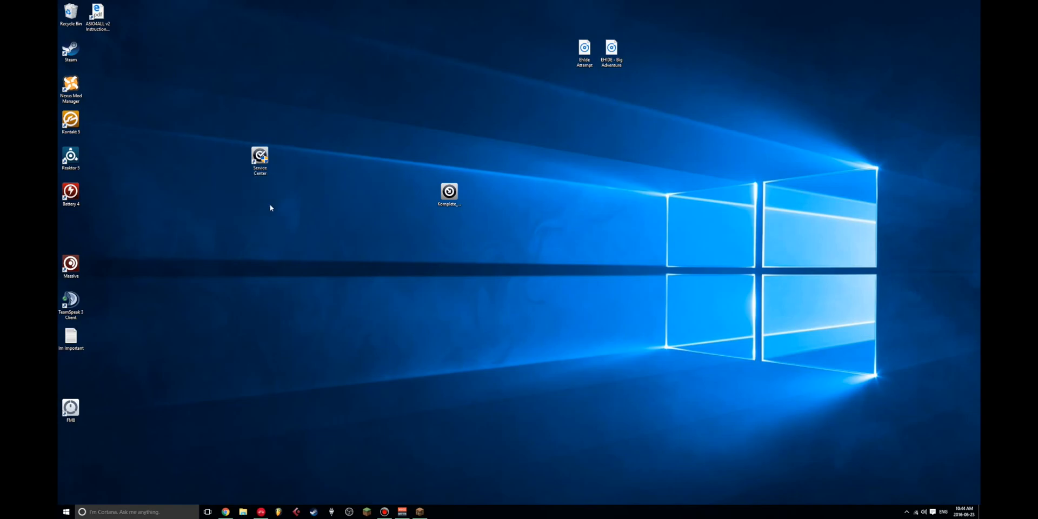
click(260, 159)
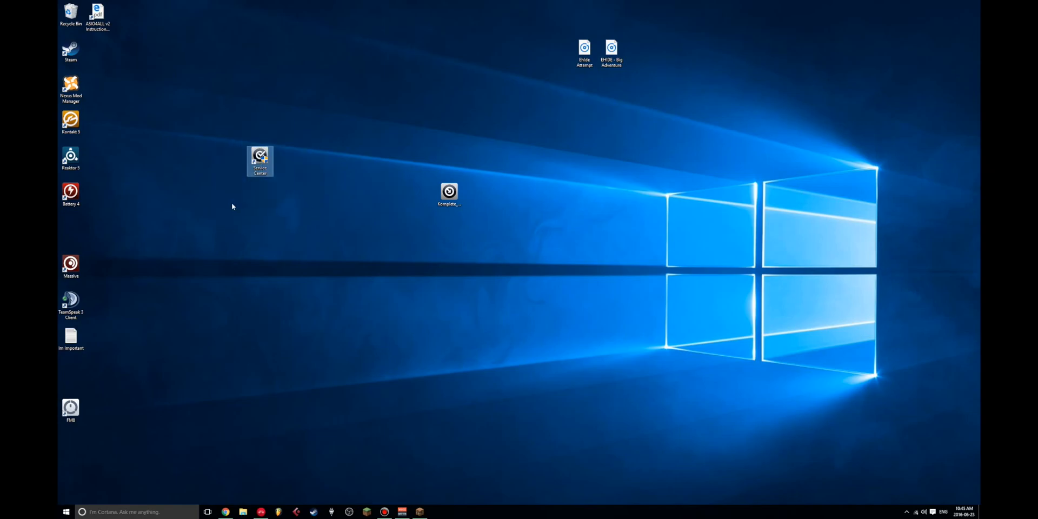
click(231, 206)
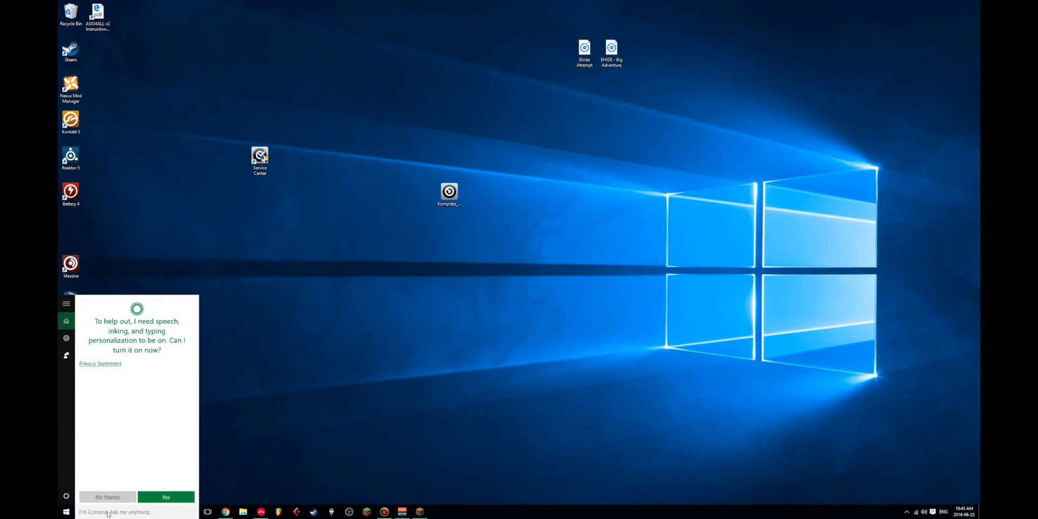
click(107, 497)
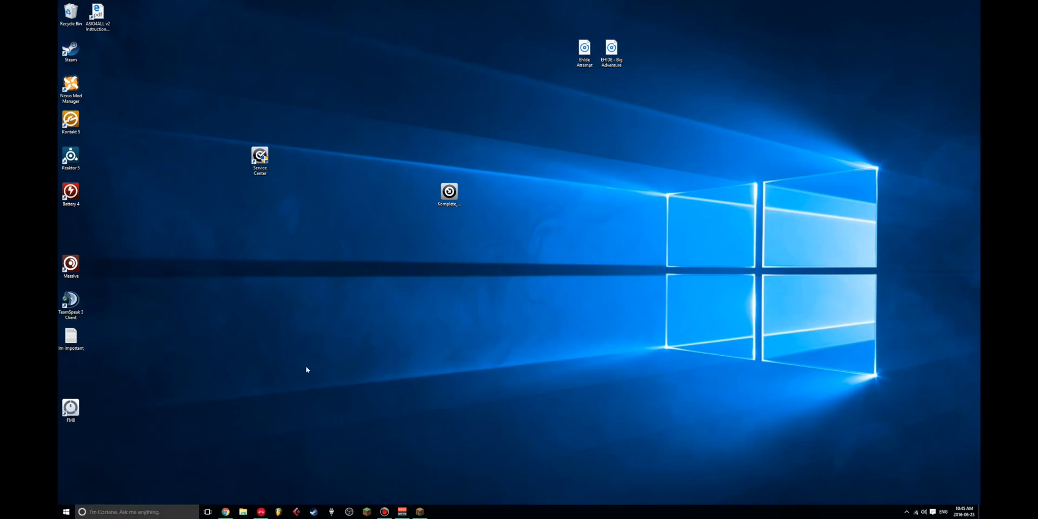
key(win+r)
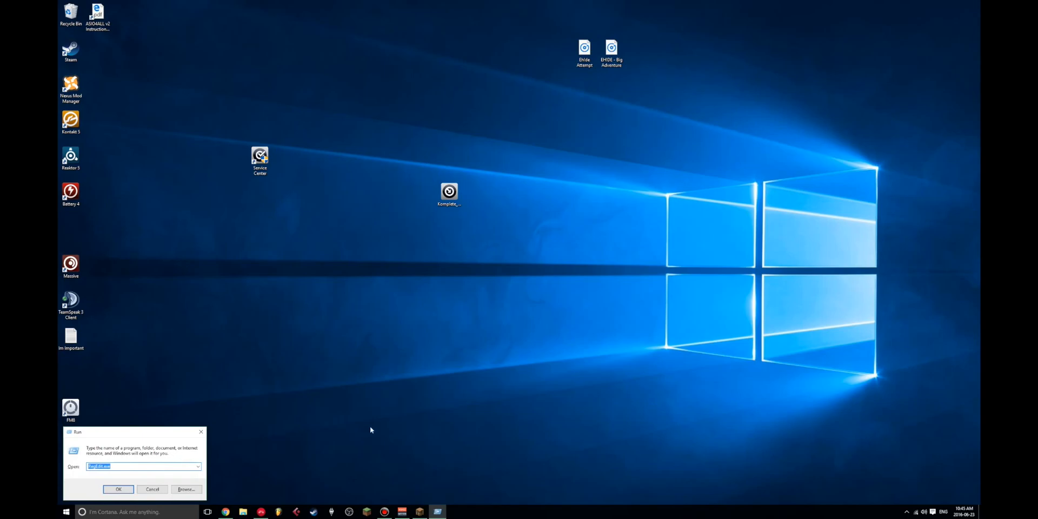
text(N)
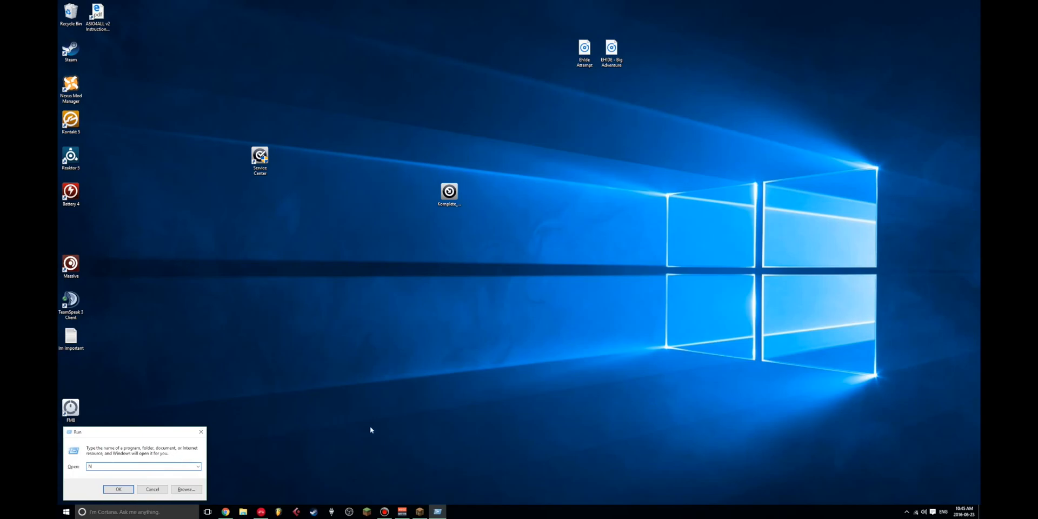
text(Service Center)
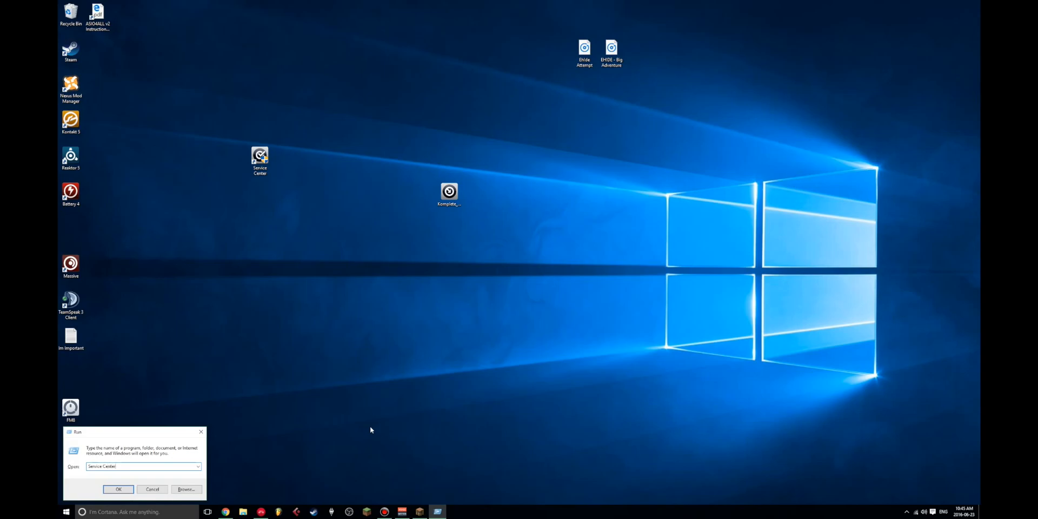
click(118, 489)
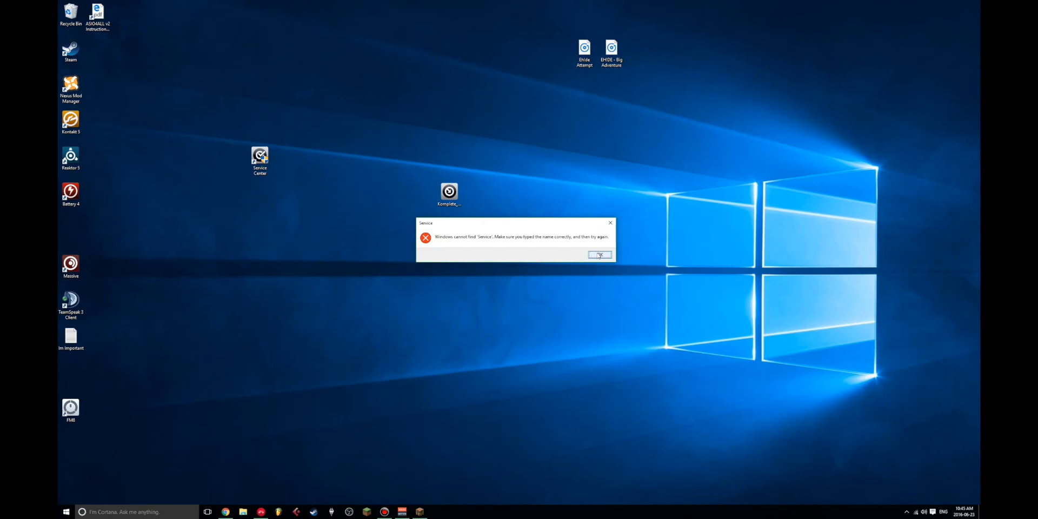
click(599, 255)
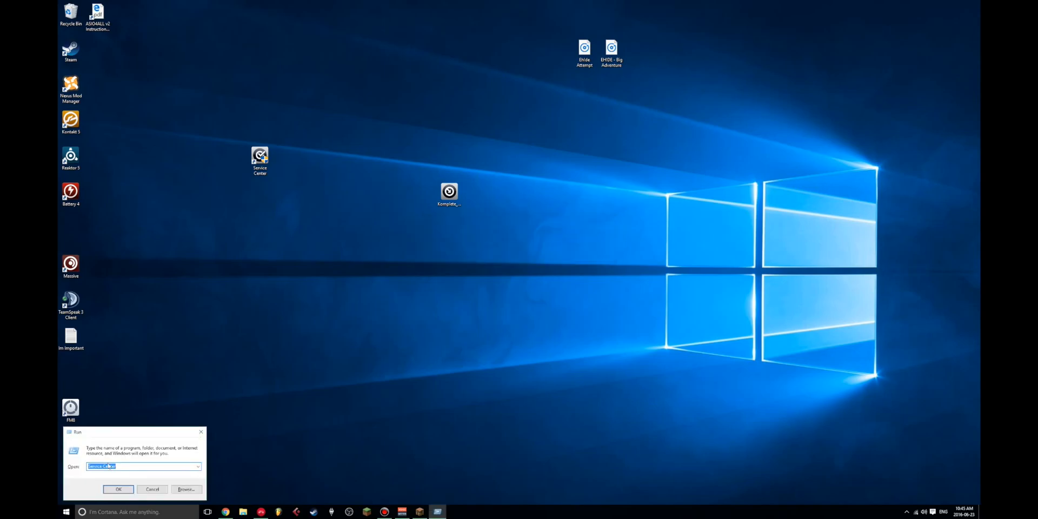
click(186, 490)
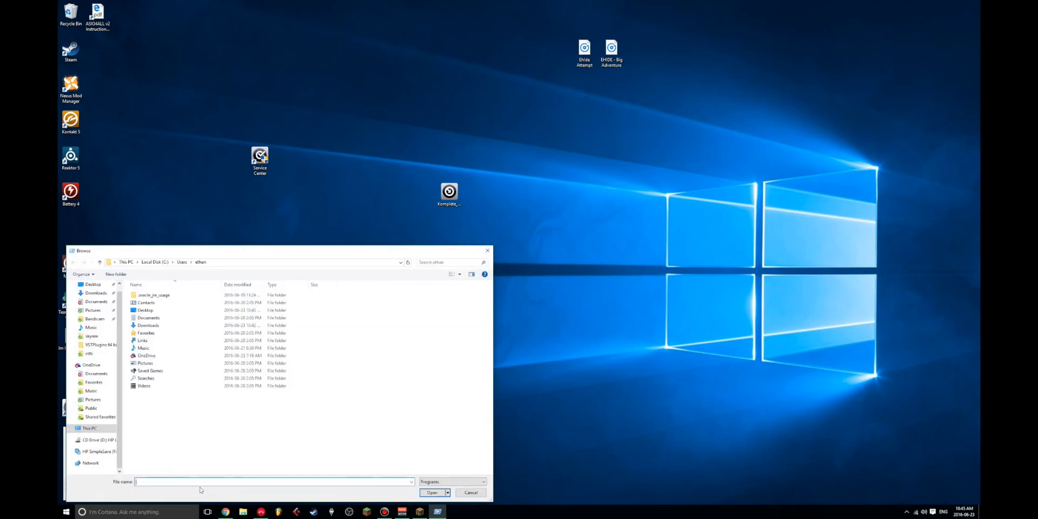
click(469, 493)
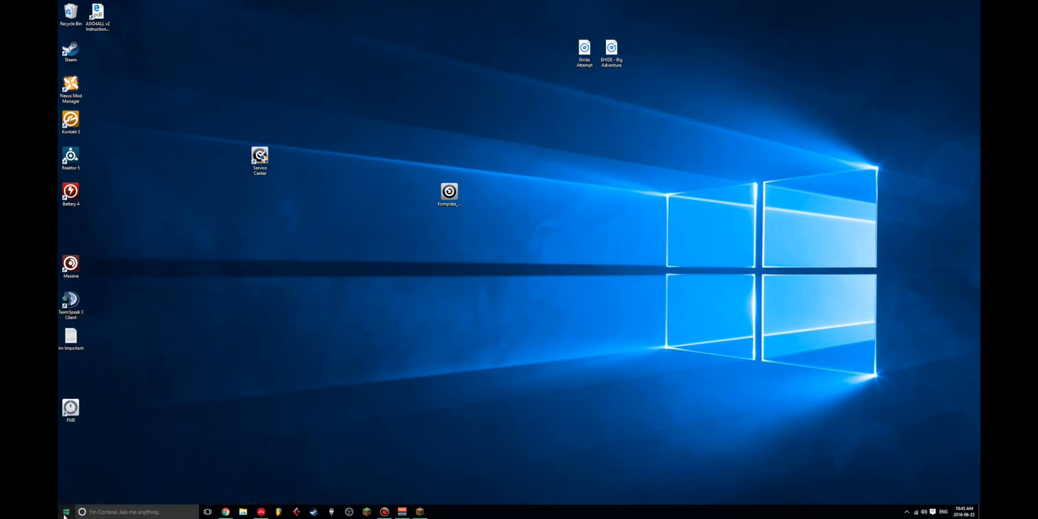
click(82, 512)
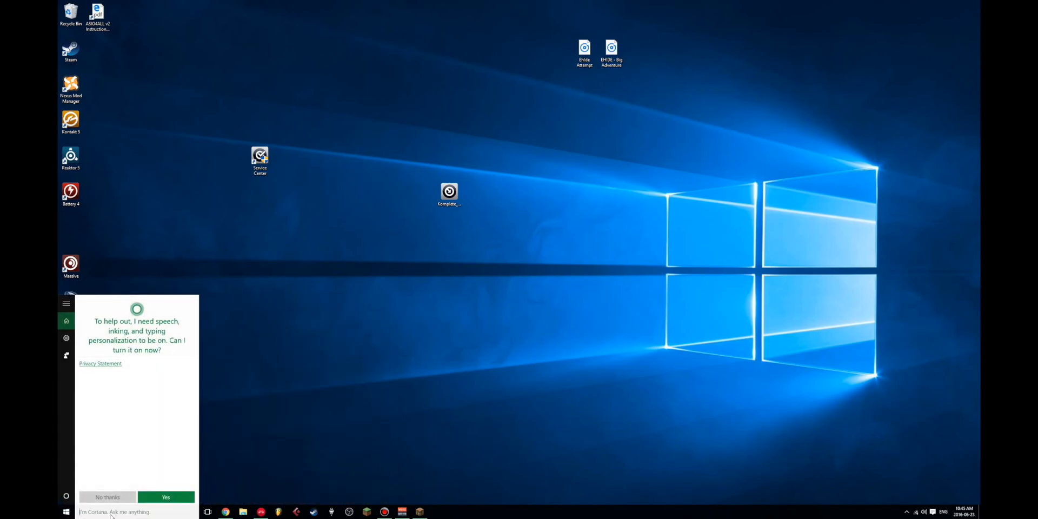
mouse_move(360, 412)
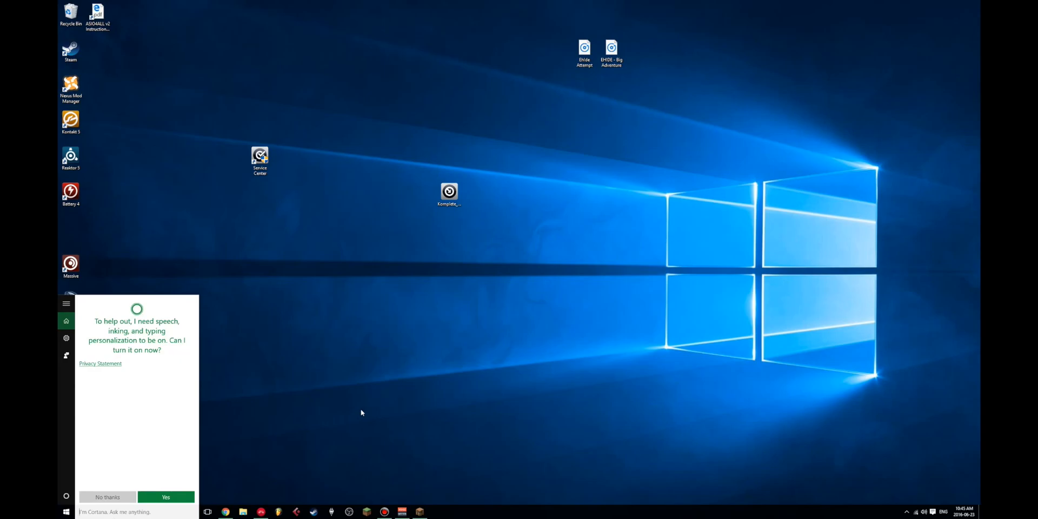
text(Service)
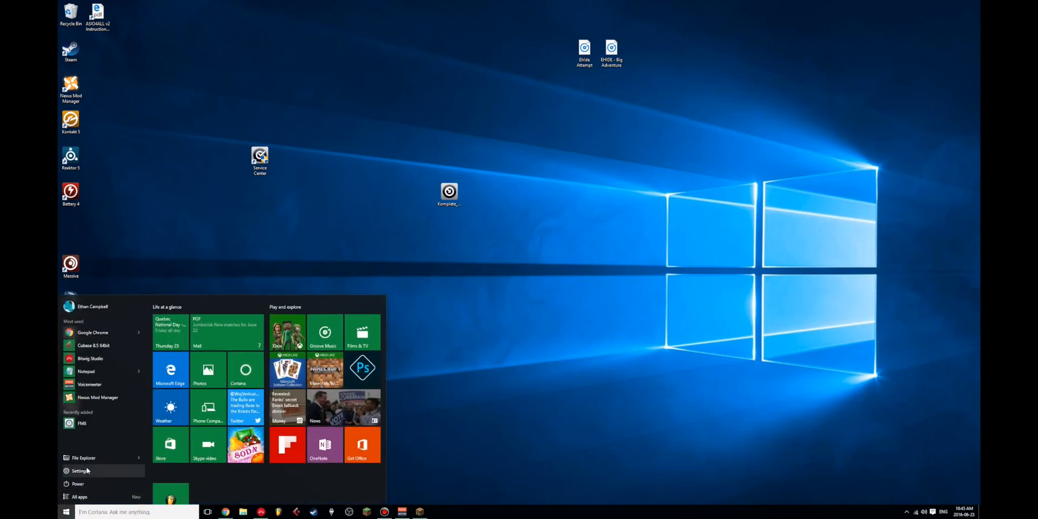
click(79, 496)
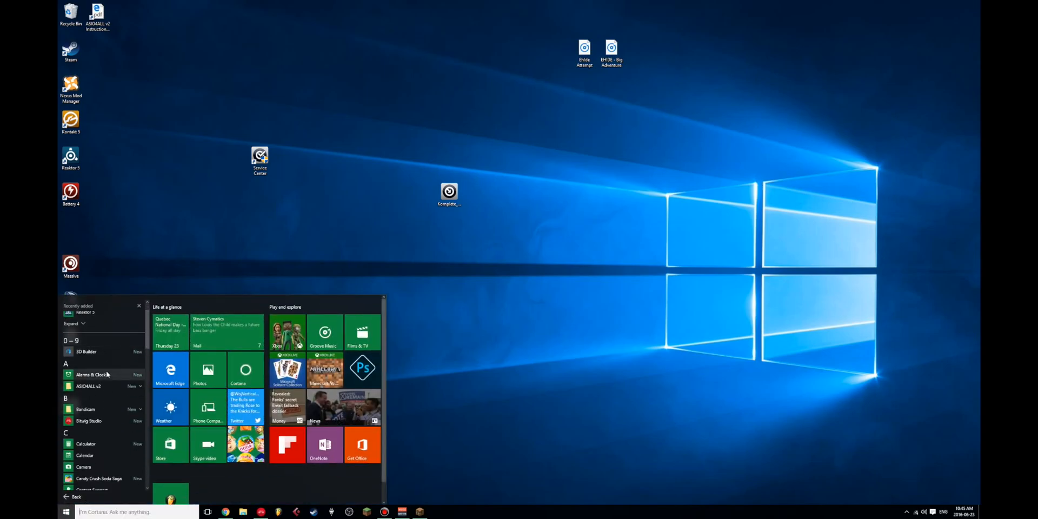
scroll(down, 3)
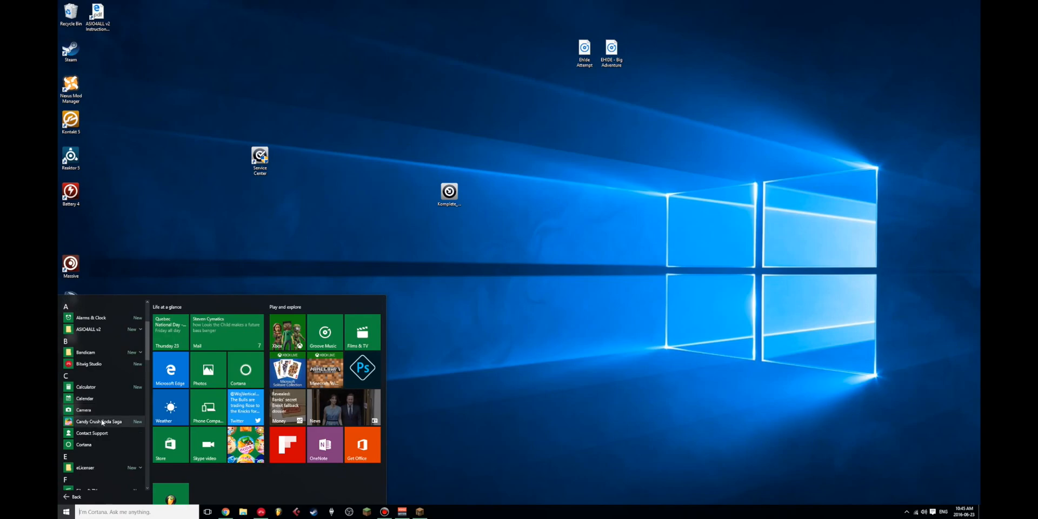
scroll(down, 3)
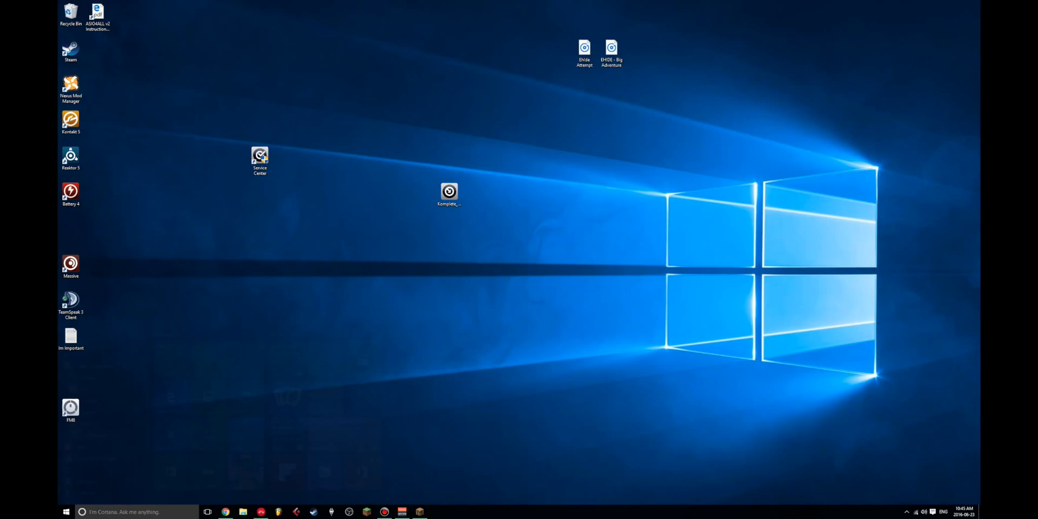
- Launch Service Center and check the Overview tab for installed products' activation status
double_click(259, 156)
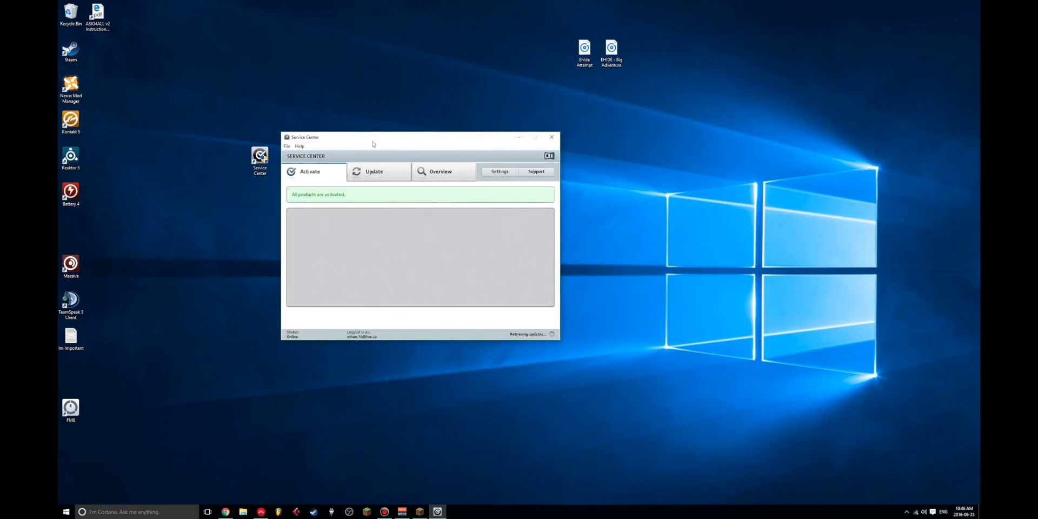
mouse_move(363, 177)
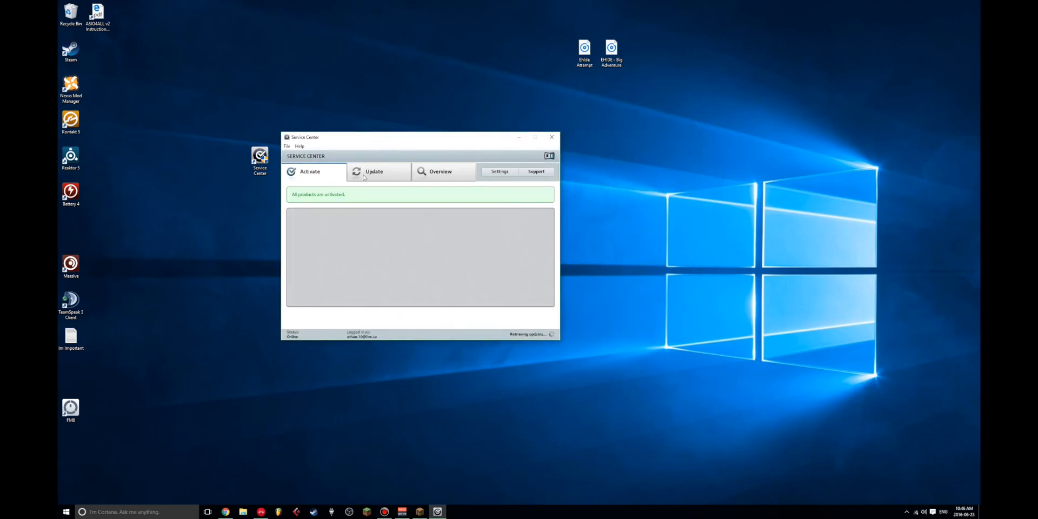
click(439, 170)
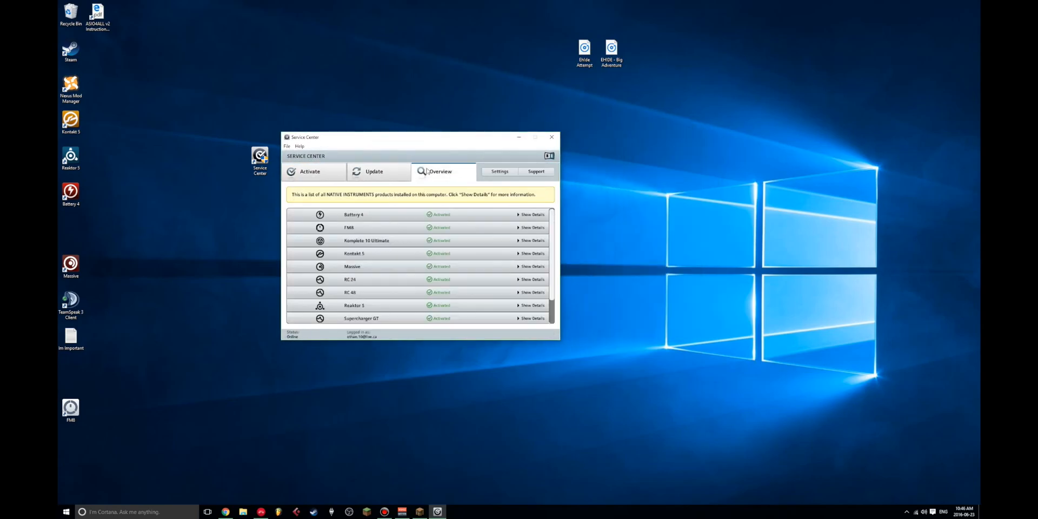
click(309, 171)
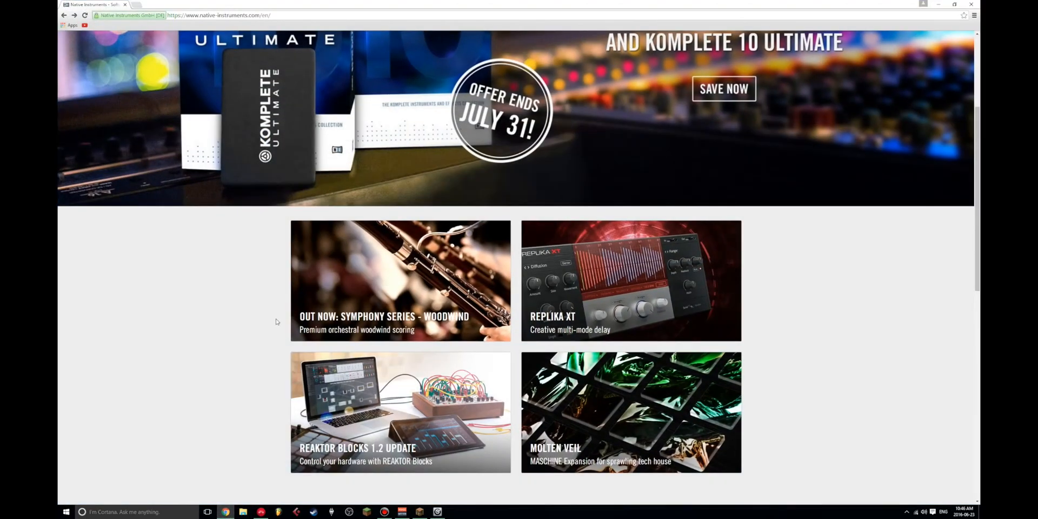
mouse_move(281, 404)
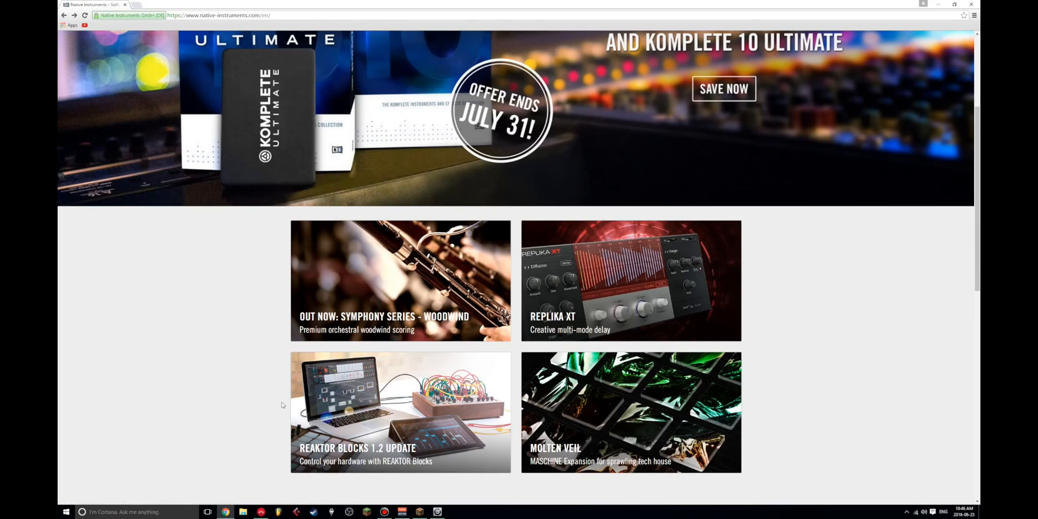
mouse_move(548, 222)
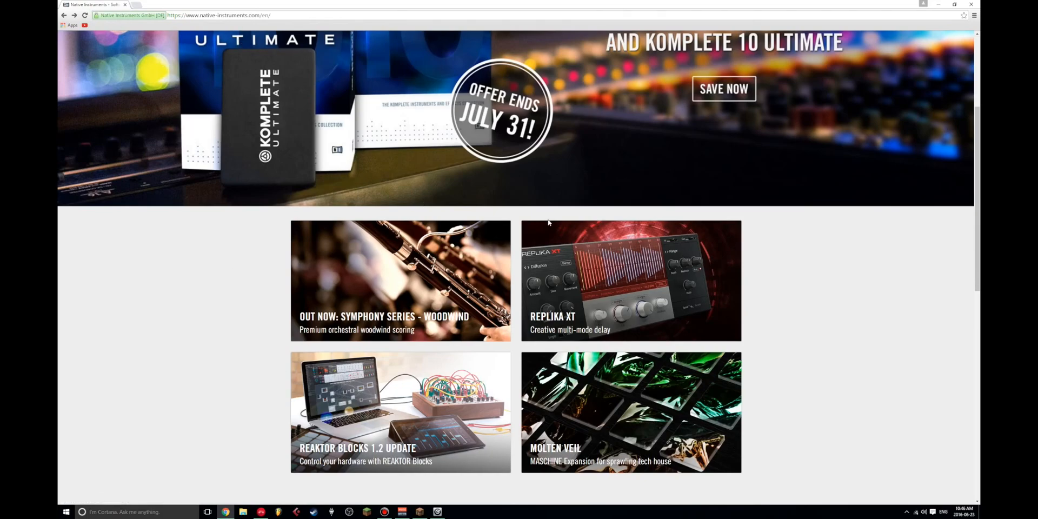
- Search 'native instruments' in a new tab and return to the homepage top
scroll(up, 3)
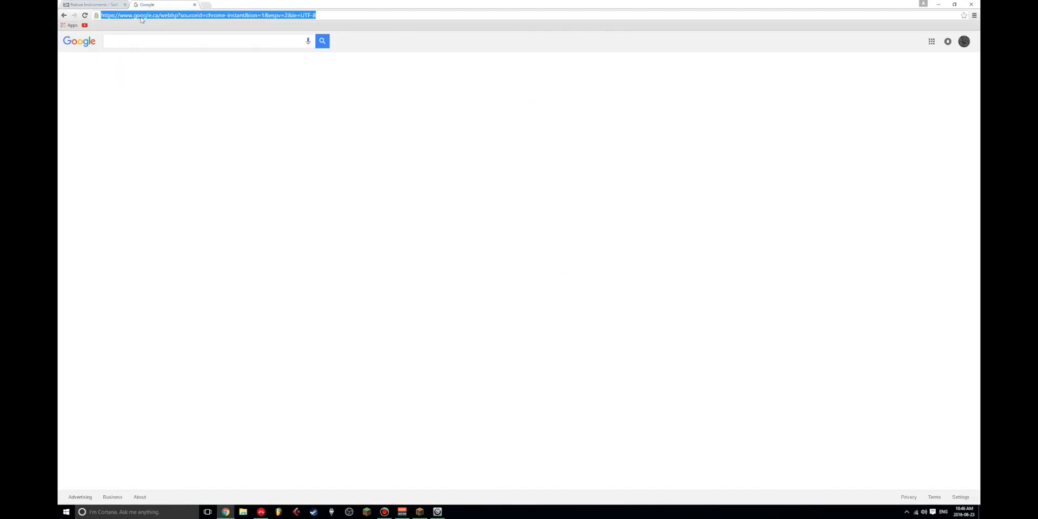
text(native instruments)
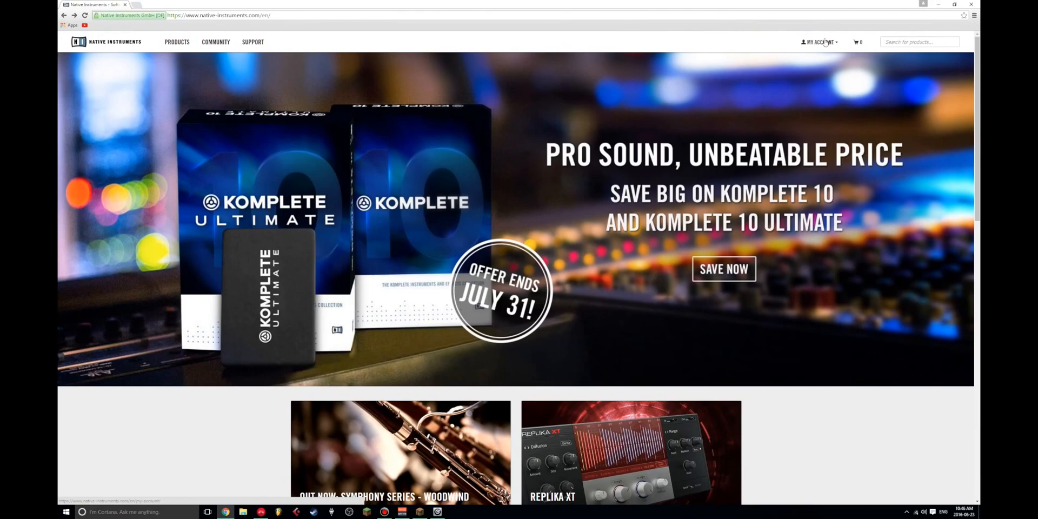
- Open My Account > My products and serials, visit Products, then return to the serials page
click(818, 42)
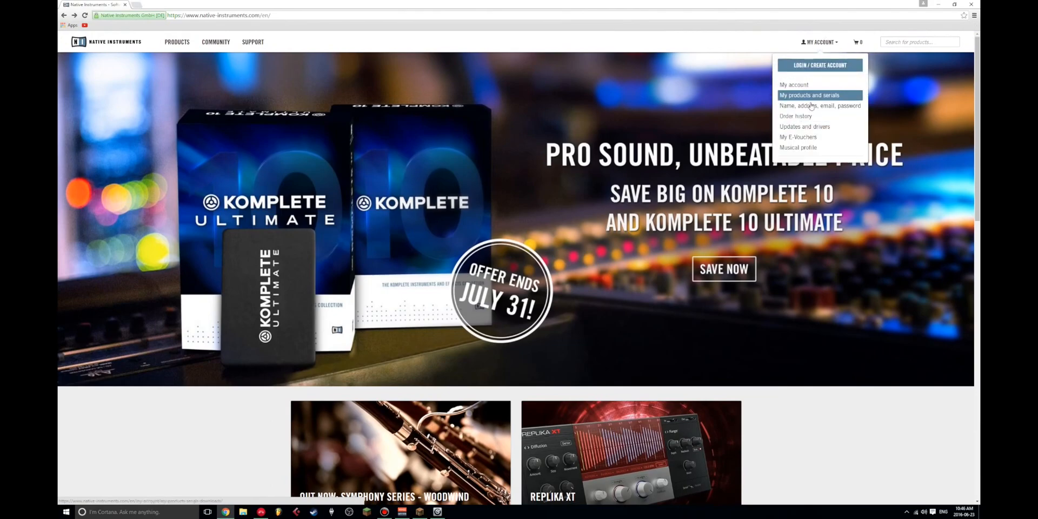
mouse_move(602, 321)
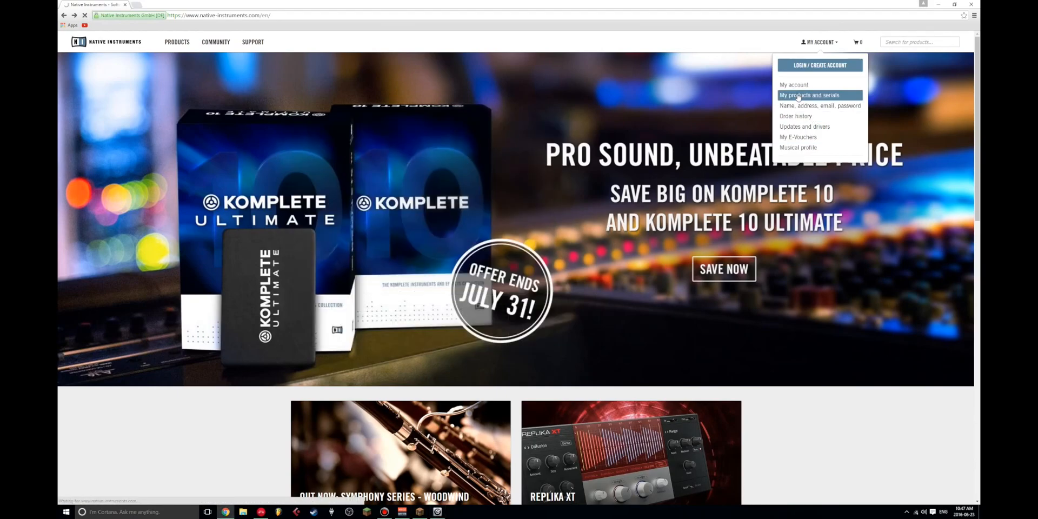
click(808, 95)
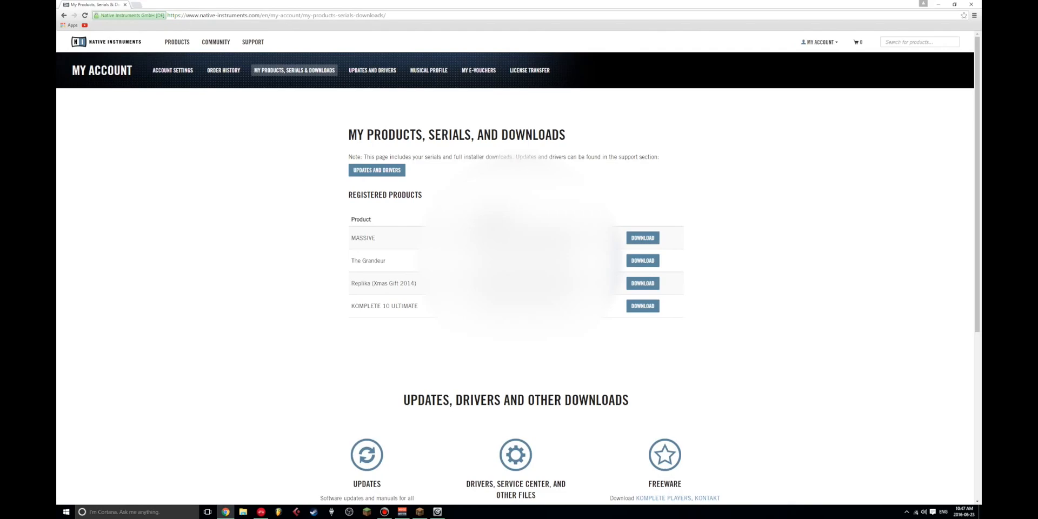
click(172, 70)
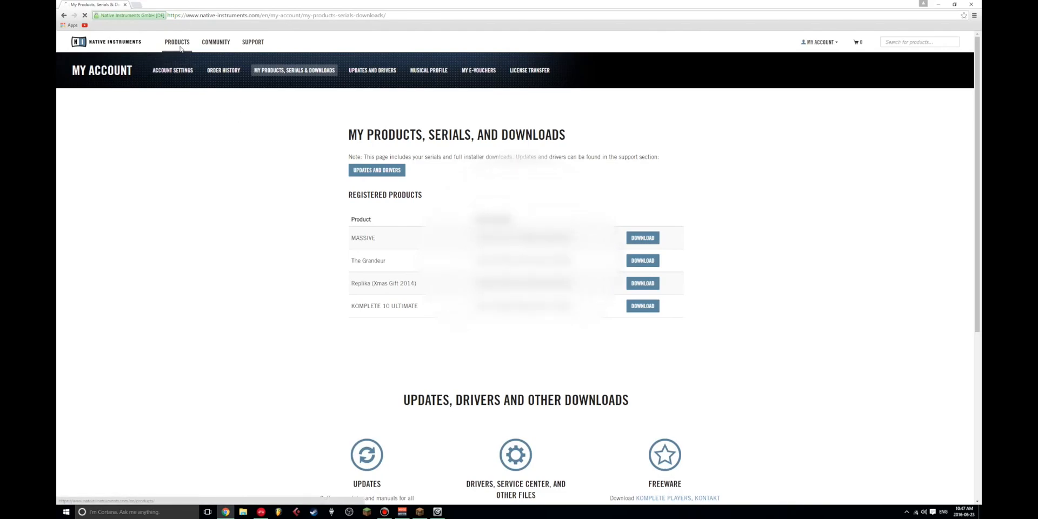
click(177, 41)
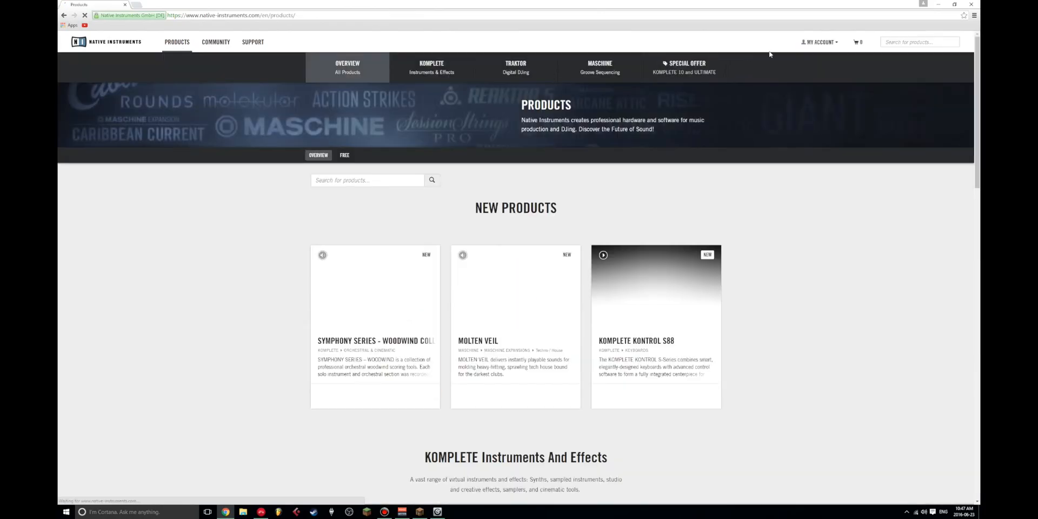
click(819, 41)
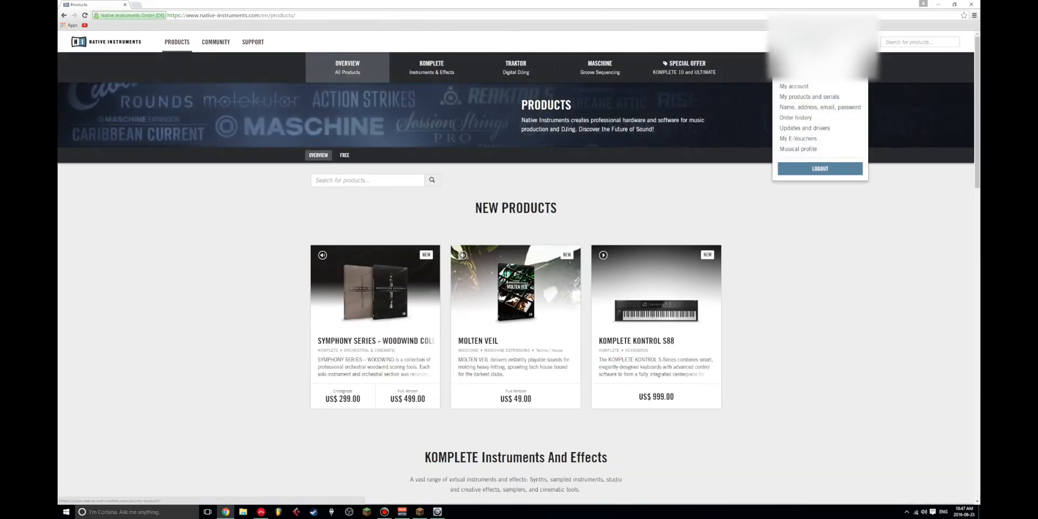
mouse_move(808, 97)
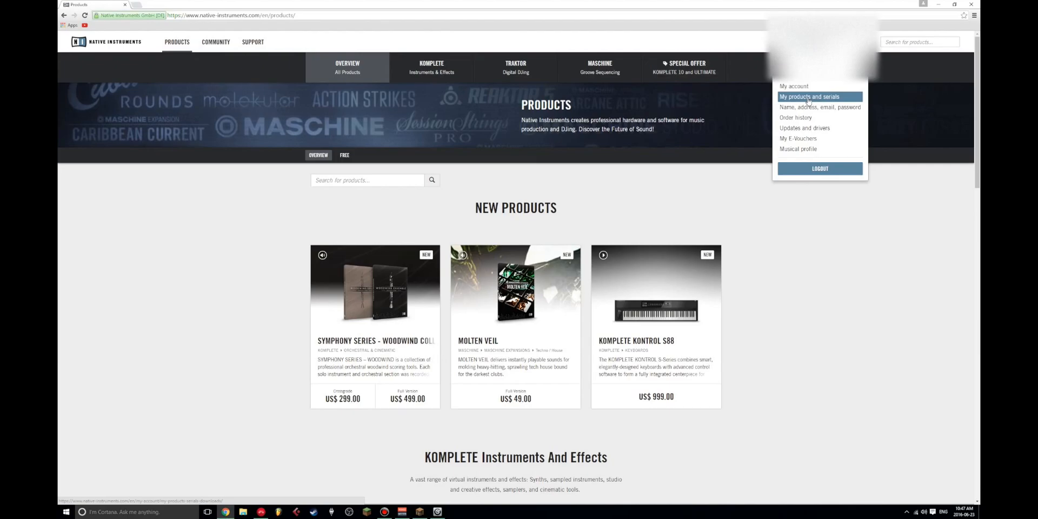
click(808, 97)
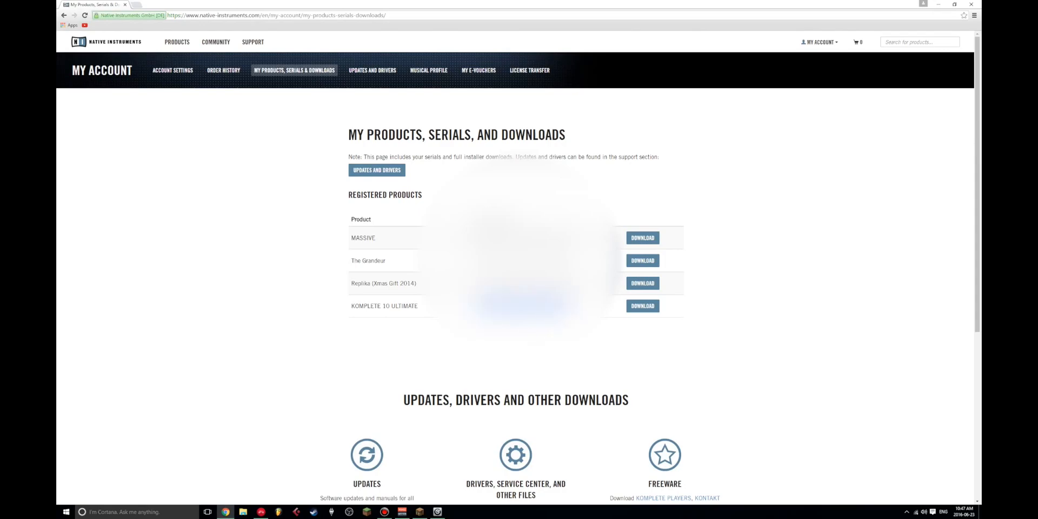
- Copy the Komplete 10 Ultimate serial and return to Service Center's Activate tab
right_click(615, 319)
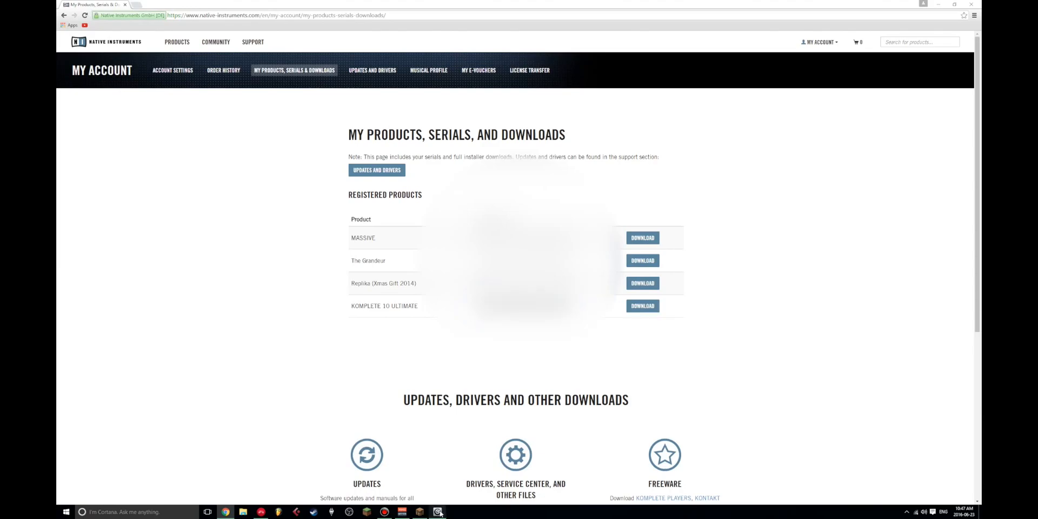
click(436, 512)
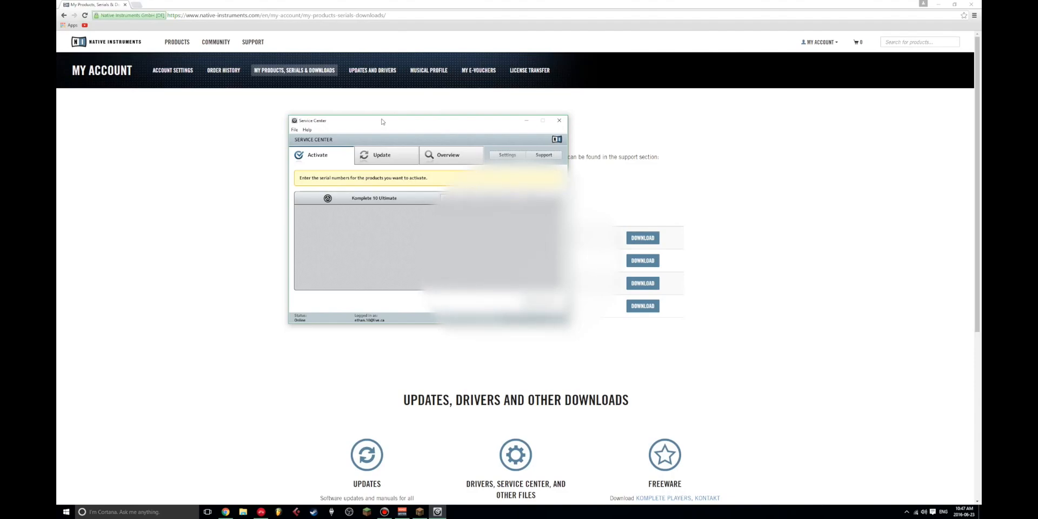